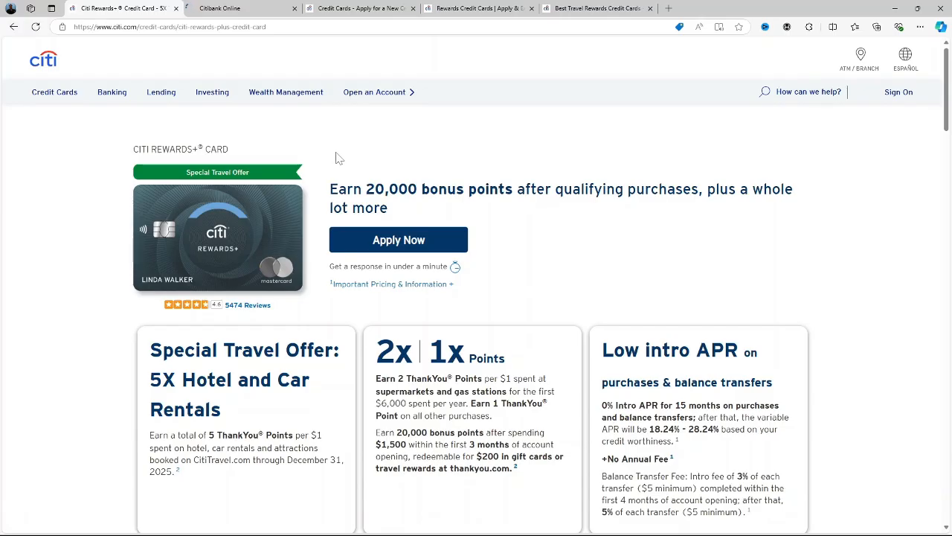
{"action": "mouse_move", "coordinate": [481, 255]}
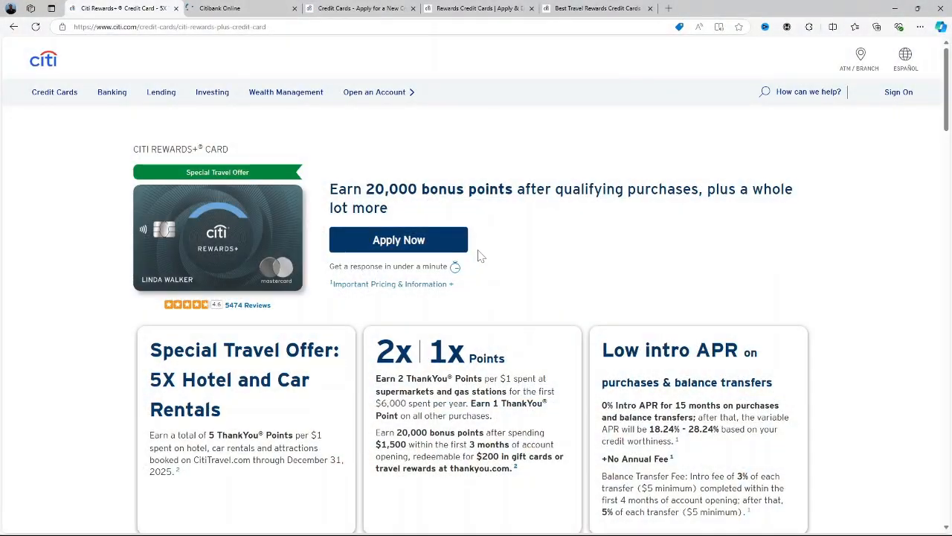
Scroll the Citi Rewards+ page past the offer tiles to the Points and Program Details section.
{"action": "scroll", "scroll_direction": "down", "scroll_amount": 3}
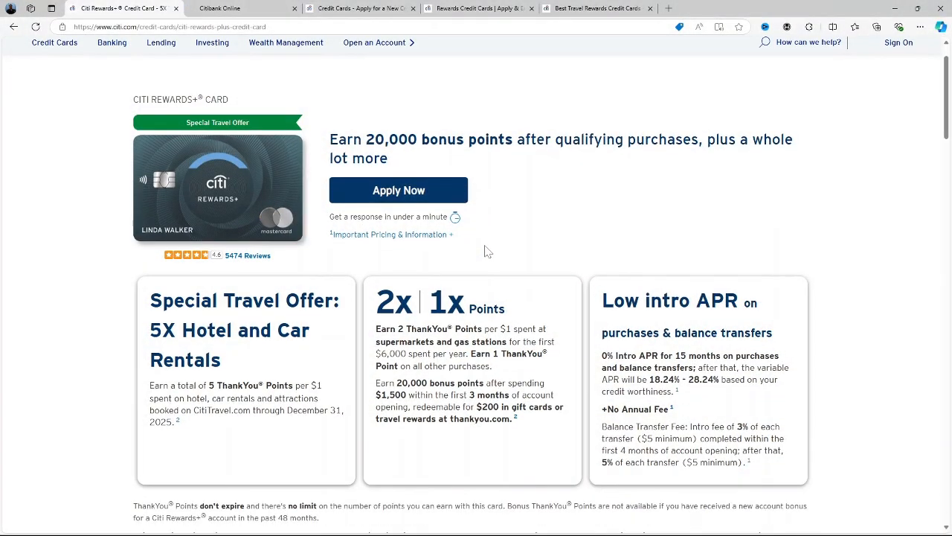
{"action": "scroll", "scroll_direction": "down", "scroll_amount": 3}
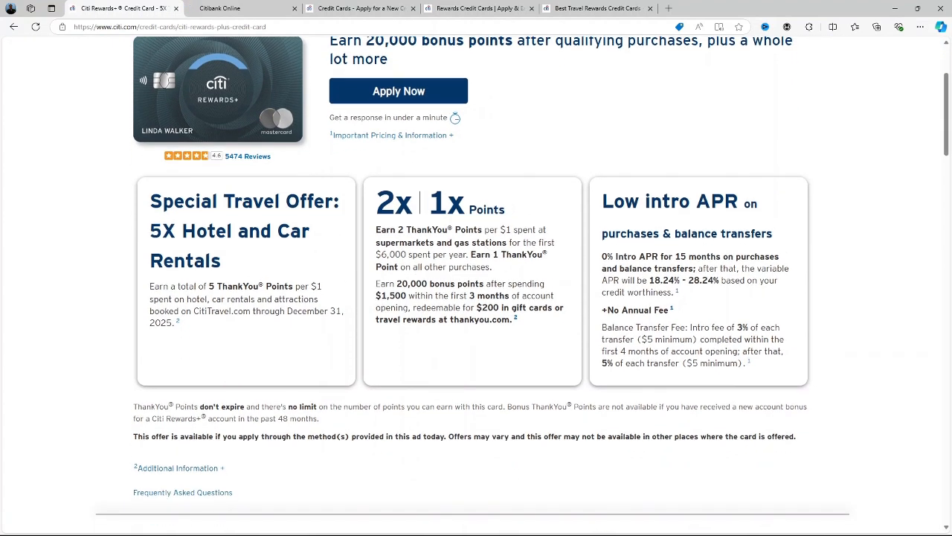
{"action": "mouse_move", "coordinate": [536, 267]}
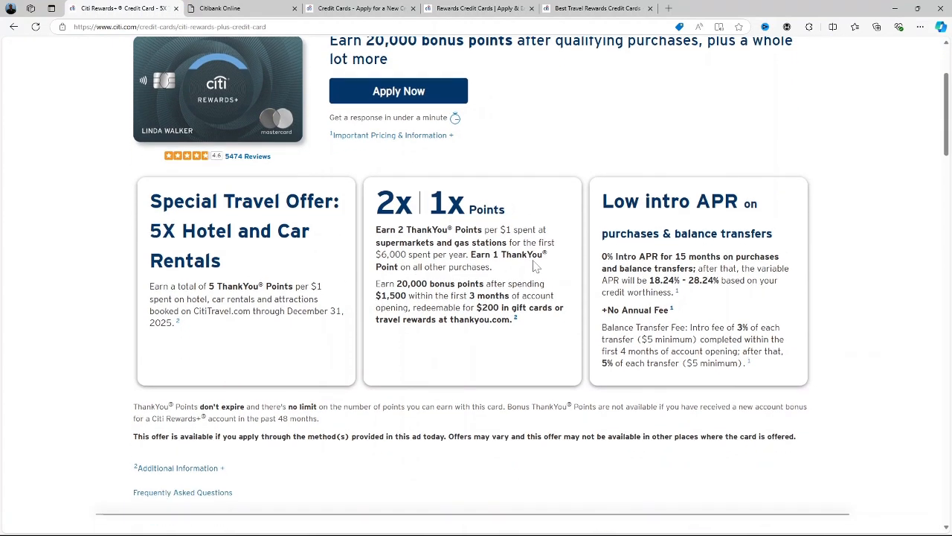
{"action": "scroll", "scroll_direction": "down", "scroll_amount": 3}
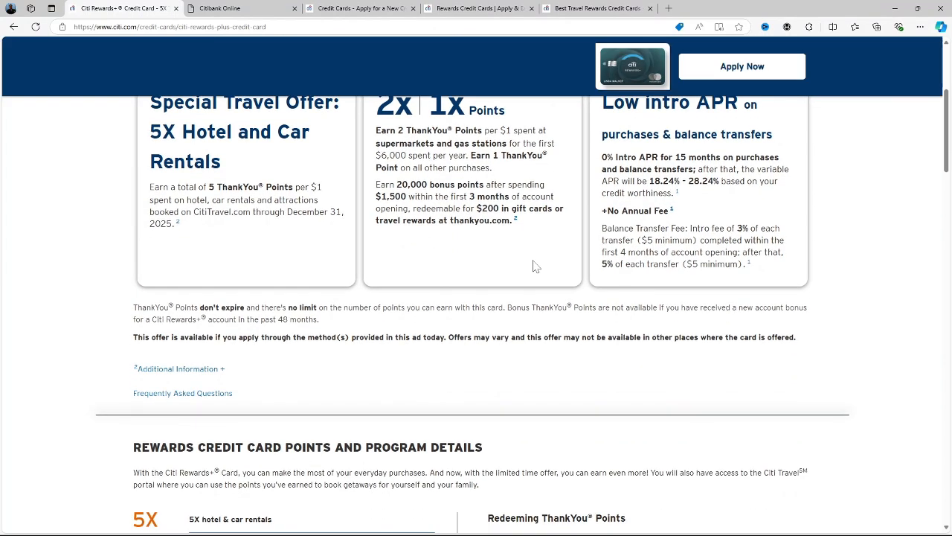
{"action": "scroll", "scroll_direction": "down", "scroll_amount": 3}
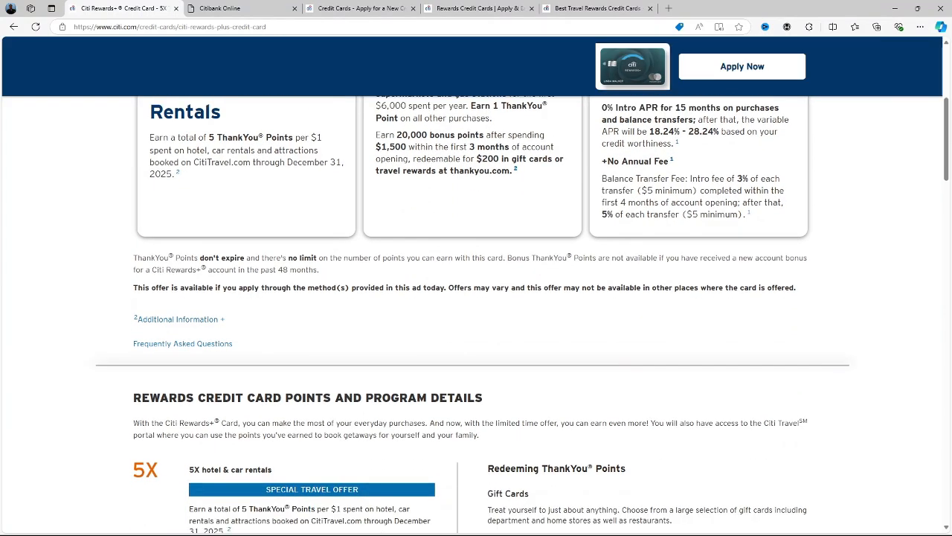
{"action": "scroll", "scroll_direction": "down", "scroll_amount": 3}
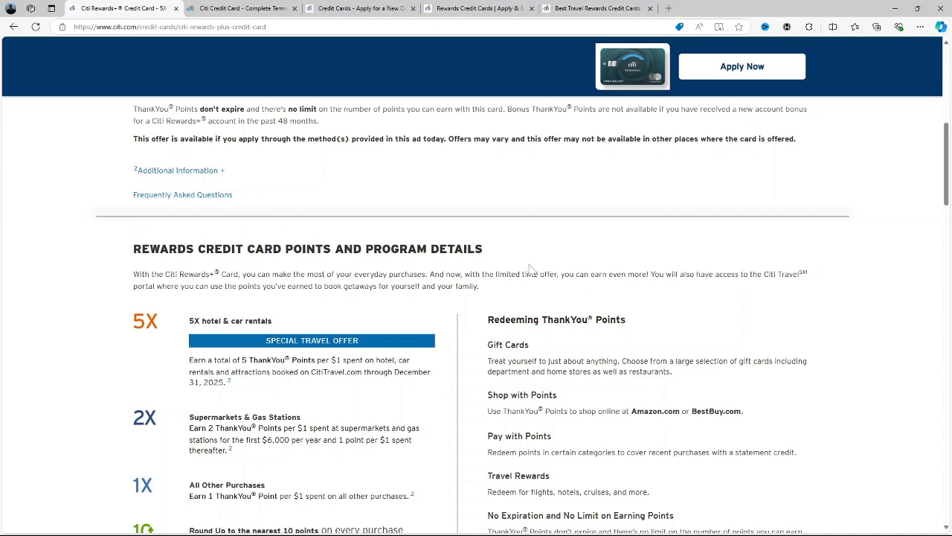
Scroll past the earning and redemption details to the Benefits section's Convenience features like digital wallets.
{"action": "scroll", "scroll_direction": "down", "scroll_amount": 3}
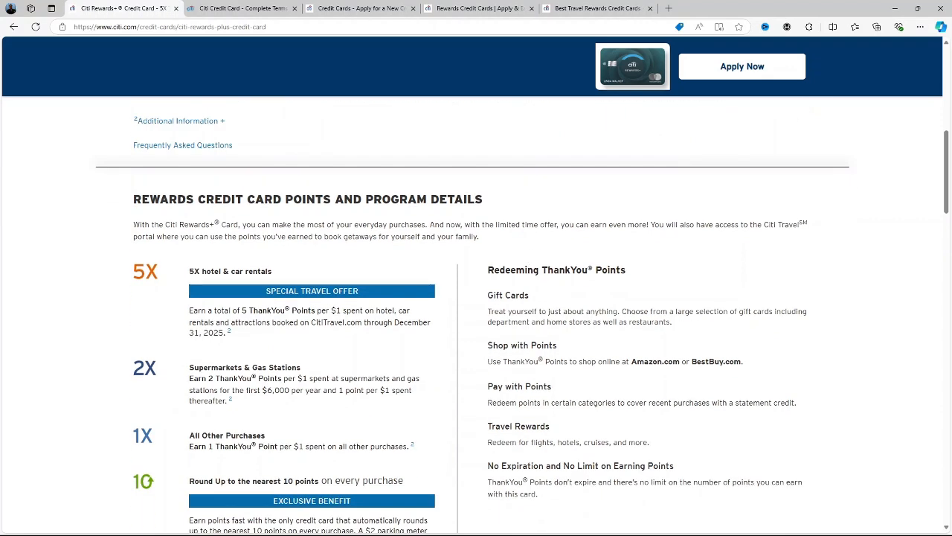
{"action": "scroll", "scroll_direction": "down", "scroll_amount": 3}
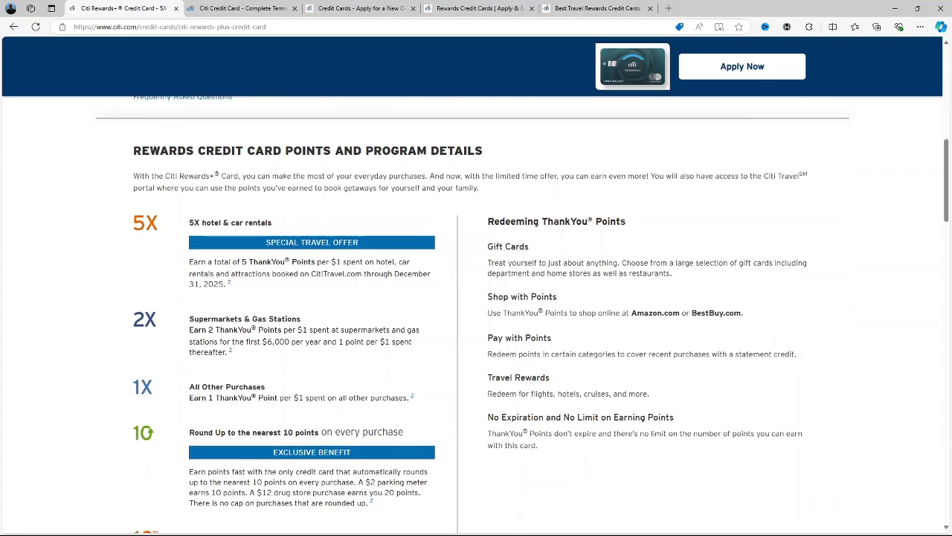
{"action": "scroll", "scroll_direction": "down", "scroll_amount": 3}
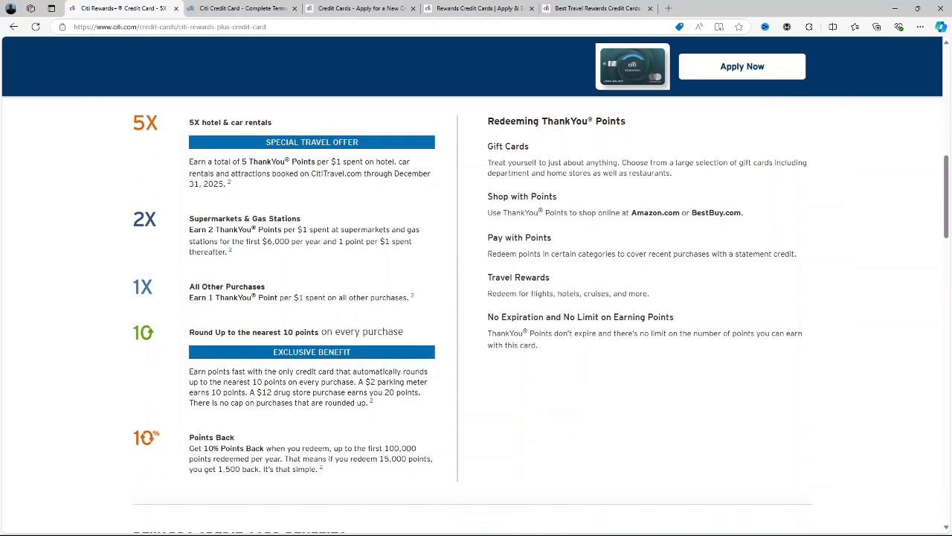
{"action": "scroll", "scroll_direction": "down", "scroll_amount": 3}
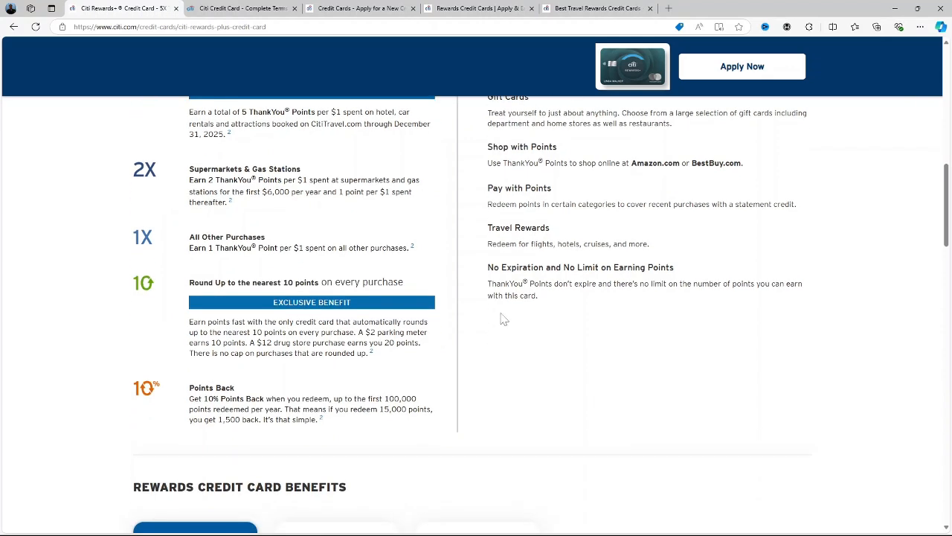
{"action": "scroll", "scroll_direction": "down", "scroll_amount": 3}
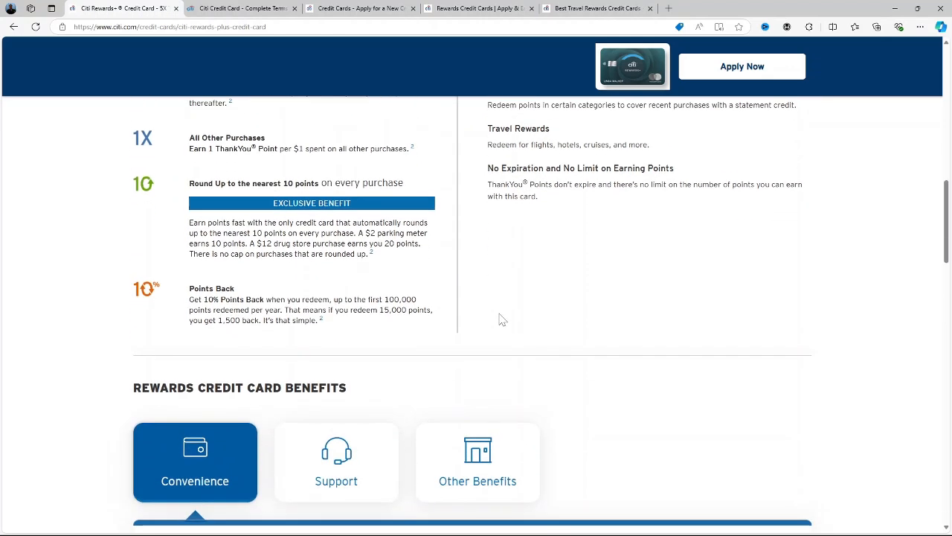
{"action": "scroll", "scroll_direction": "down", "scroll_amount": 3}
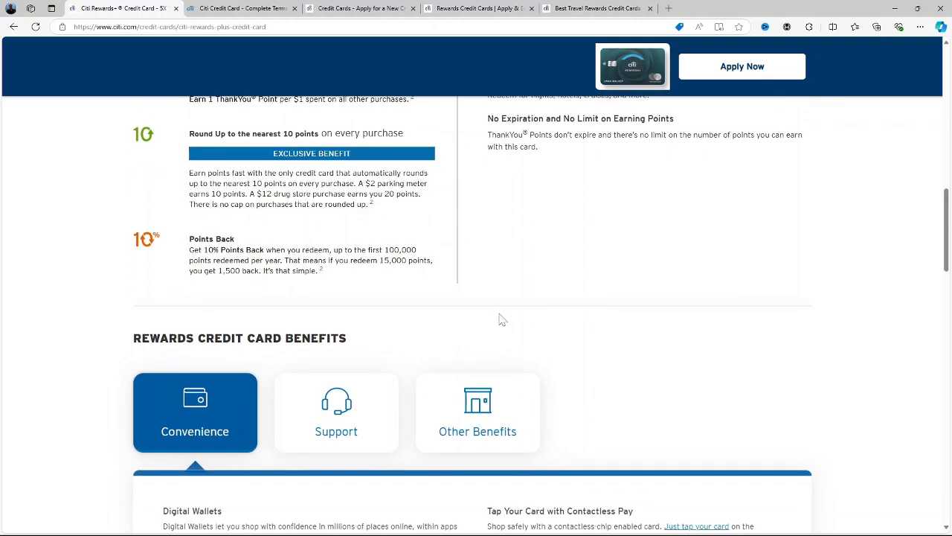
{"action": "scroll", "scroll_direction": "down", "scroll_amount": 3}
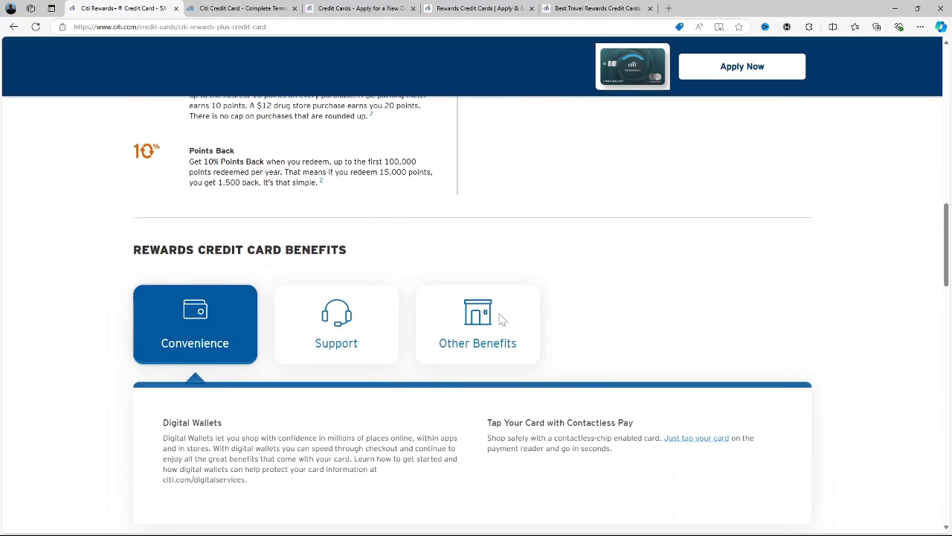
{"action": "scroll", "scroll_direction": "down", "scroll_amount": 3}
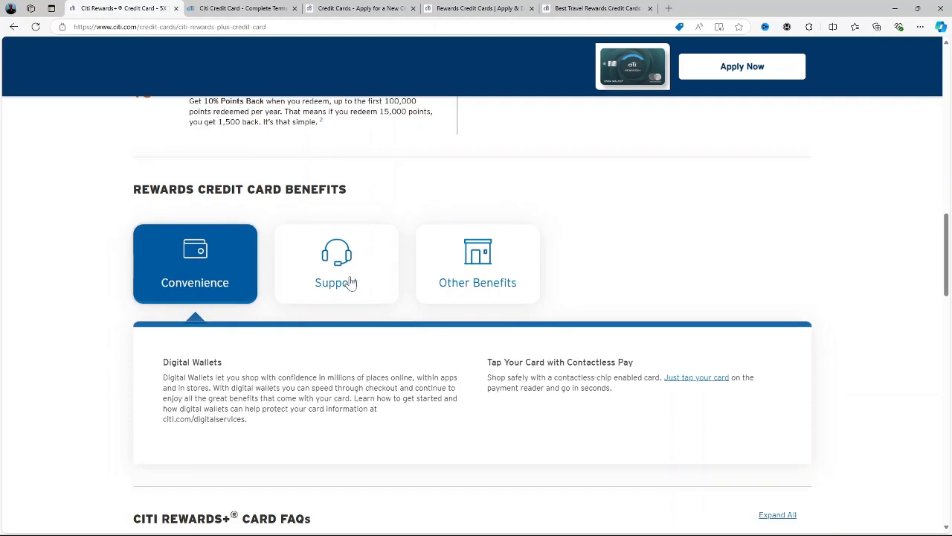
Show the Other Benefits tab with Citi Entertainment, then scroll down to the Citi Rewards+ Card FAQs.
{"action": "left_click", "coordinate": [478, 264]}
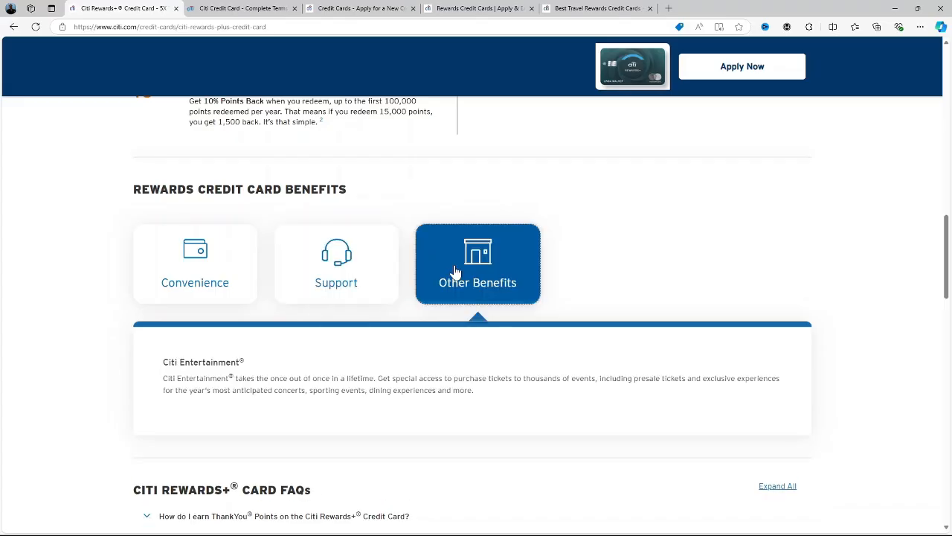
{"action": "mouse_move", "coordinate": [417, 307]}
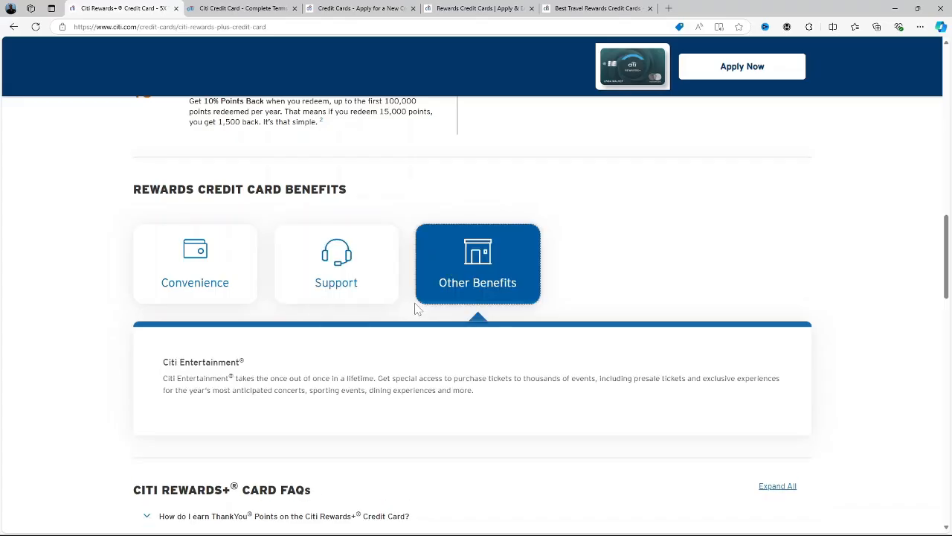
{"action": "mouse_move", "coordinate": [514, 362]}
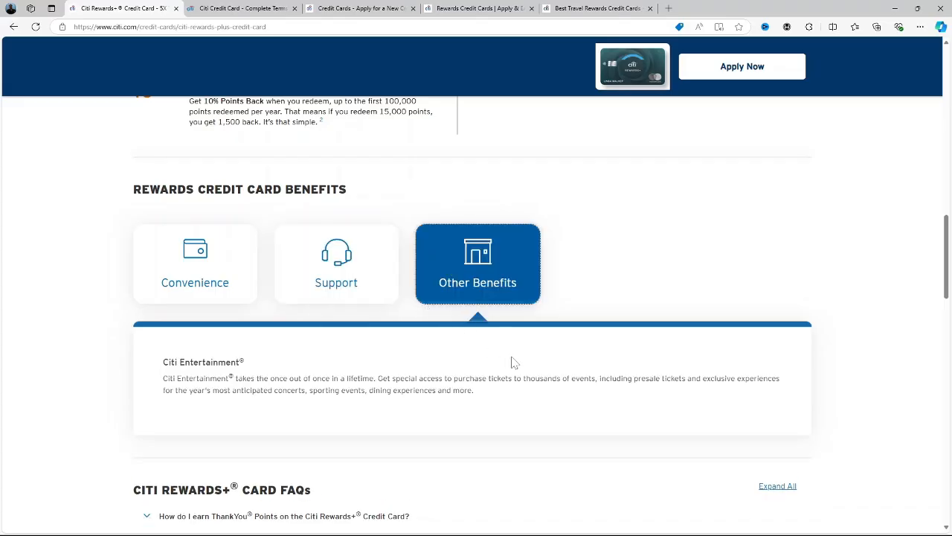
{"action": "scroll", "scroll_direction": "down", "scroll_amount": 3}
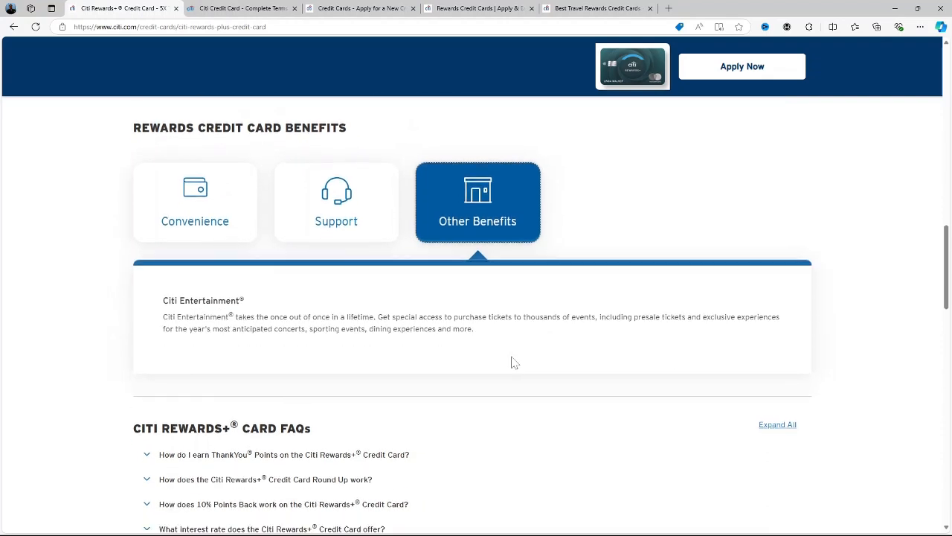
{"action": "scroll", "scroll_direction": "down", "scroll_amount": 3}
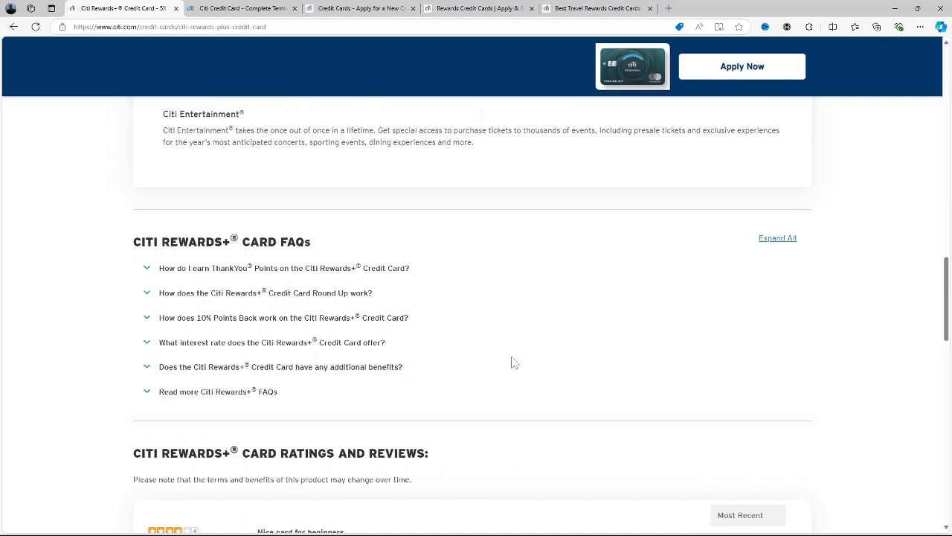
Scroll through the cardholder reviews and the links to other Citi cards.
{"action": "scroll", "scroll_direction": "down", "scroll_amount": 3}
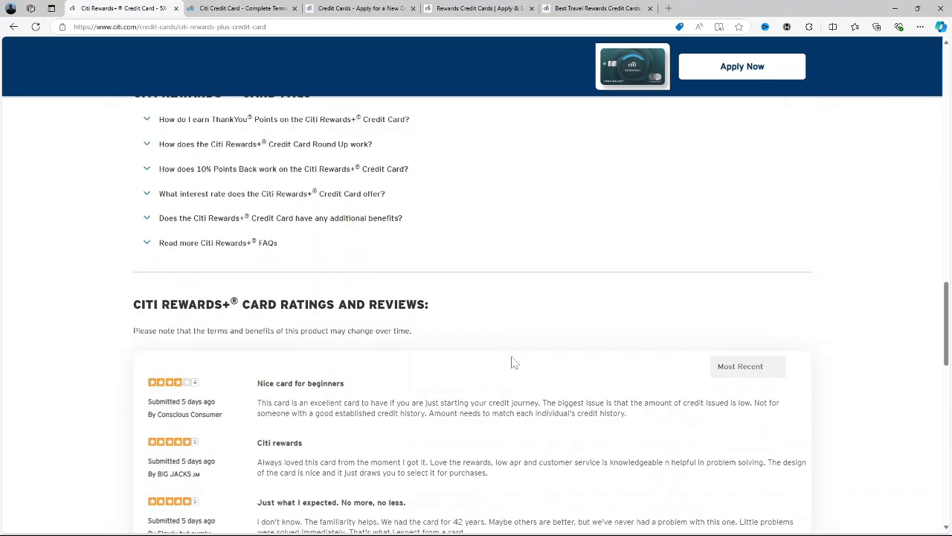
{"action": "scroll", "scroll_direction": "down", "scroll_amount": 3}
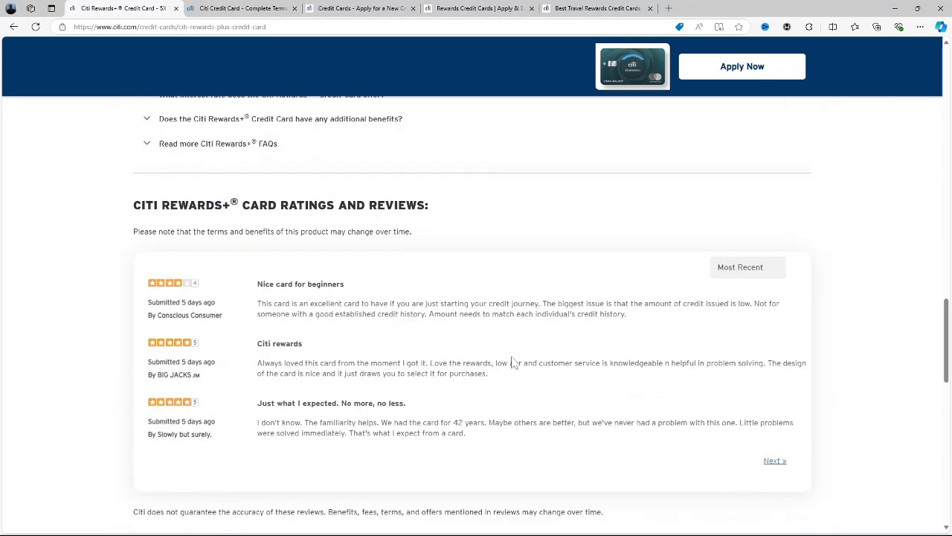
{"action": "scroll", "scroll_direction": "down", "scroll_amount": 3}
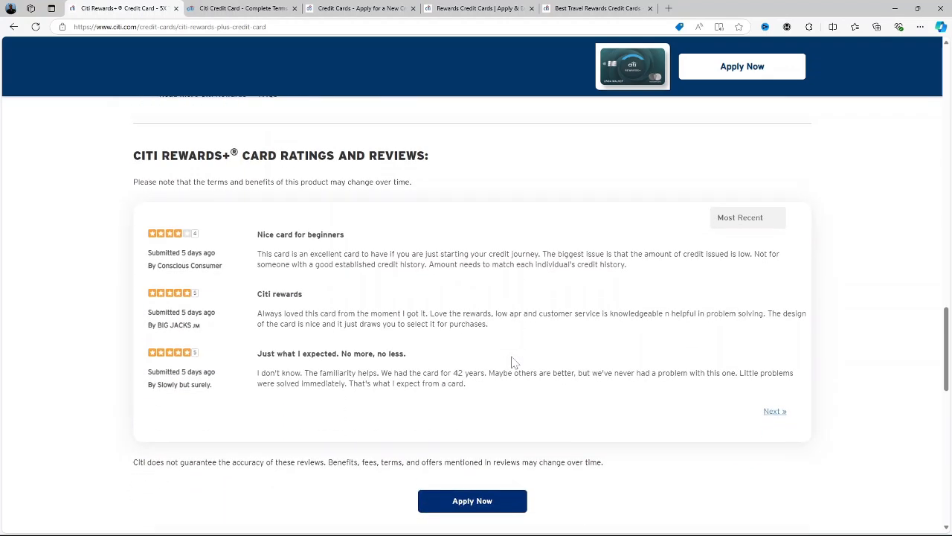
{"action": "scroll", "scroll_direction": "down", "scroll_amount": 3}
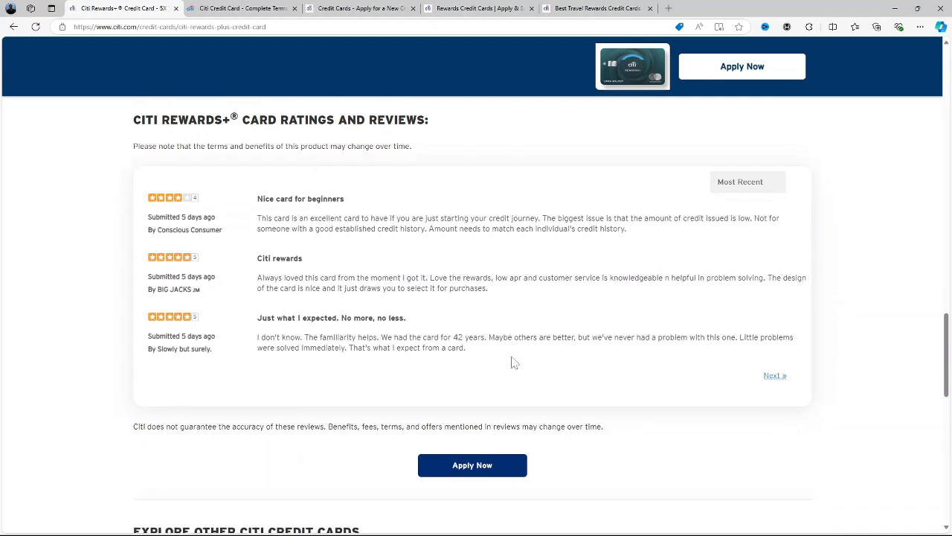
{"action": "scroll", "scroll_direction": "down", "scroll_amount": 3}
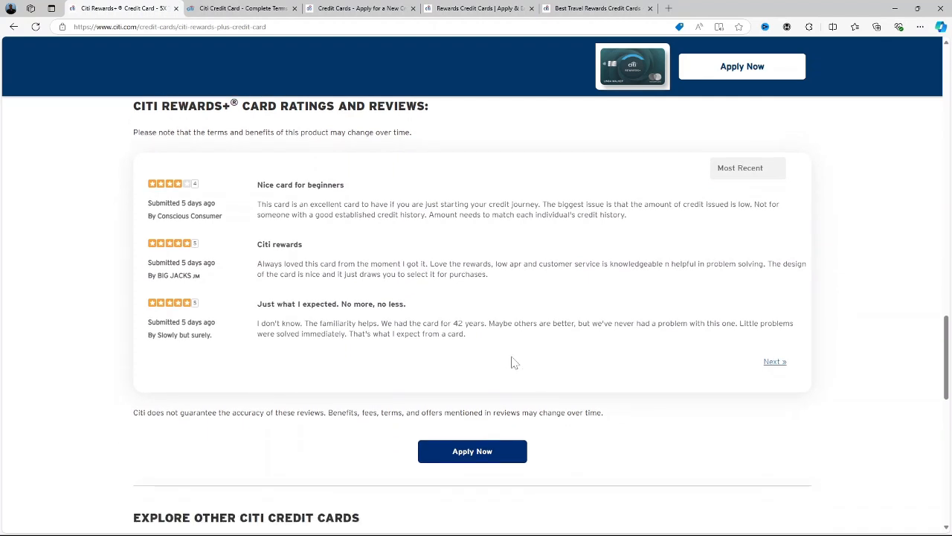
{"action": "scroll", "scroll_direction": "down", "scroll_amount": 3}
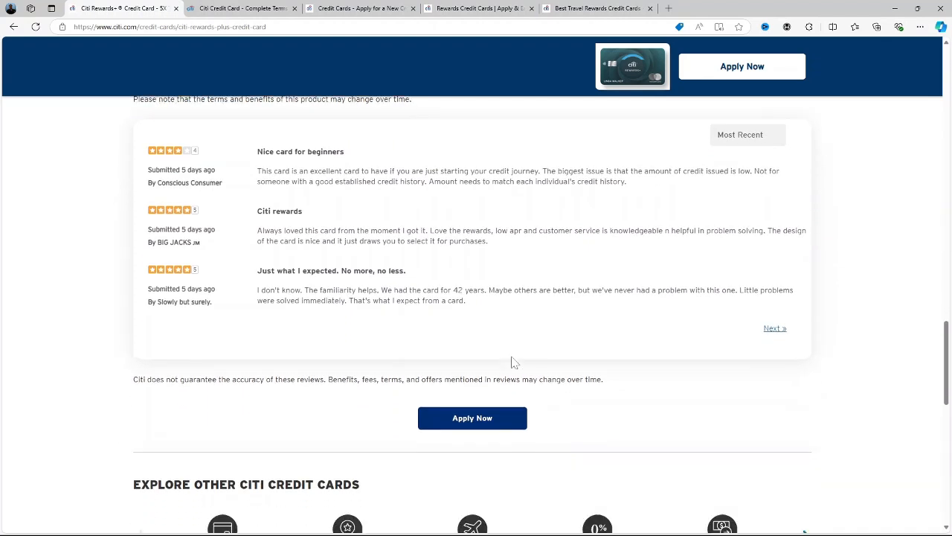
{"action": "scroll", "scroll_direction": "down", "scroll_amount": 3}
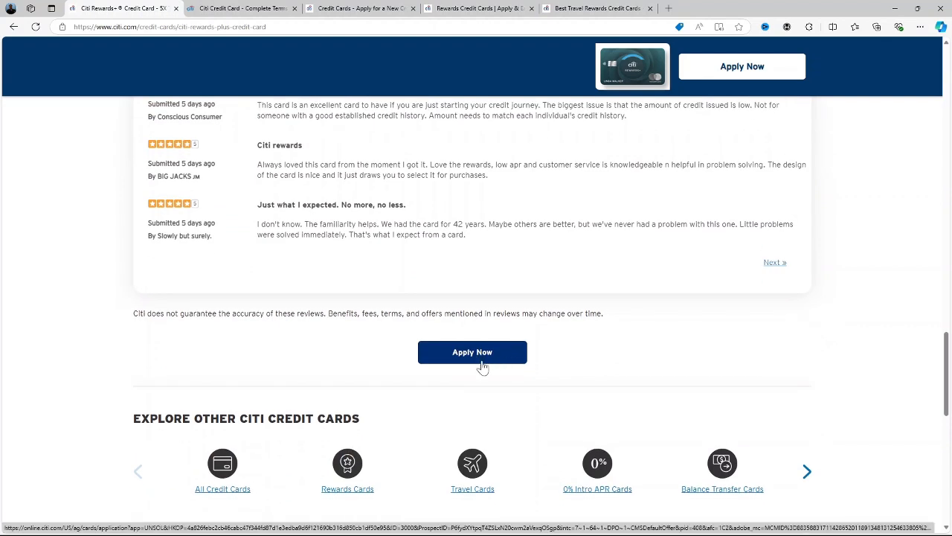
{"action": "mouse_move", "coordinate": [514, 358]}
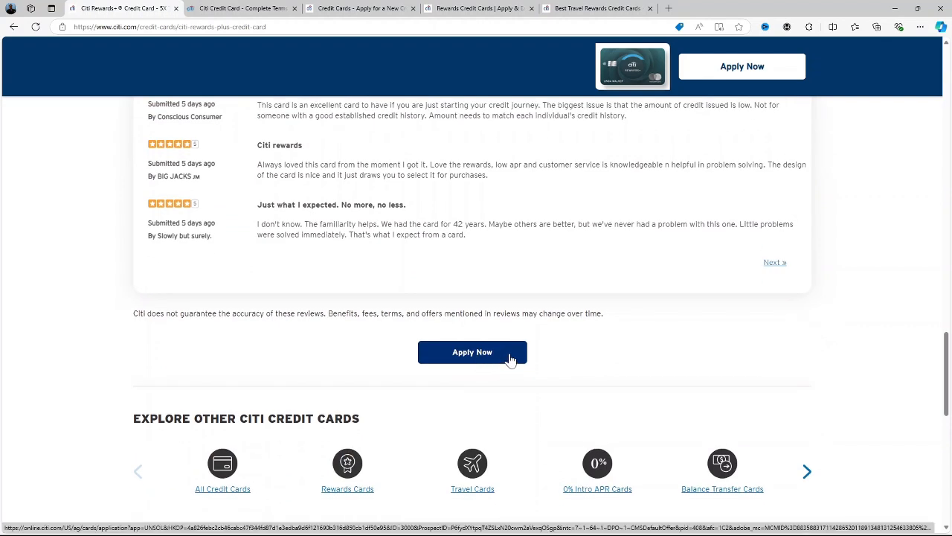
Continue down to the Citi Rewards+ Card Pricing Details section.
{"action": "scroll", "scroll_direction": "down", "scroll_amount": 3}
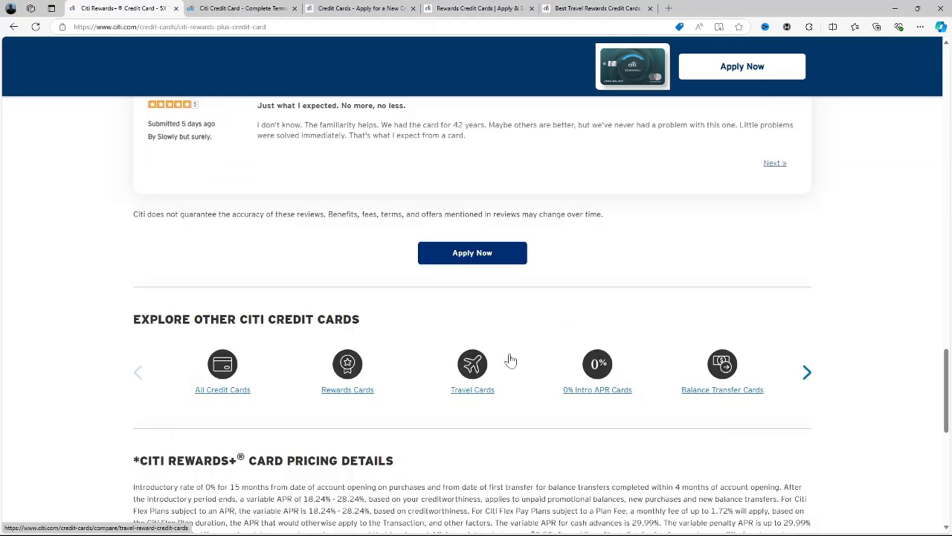
{"action": "scroll", "scroll_direction": "down", "scroll_amount": 3}
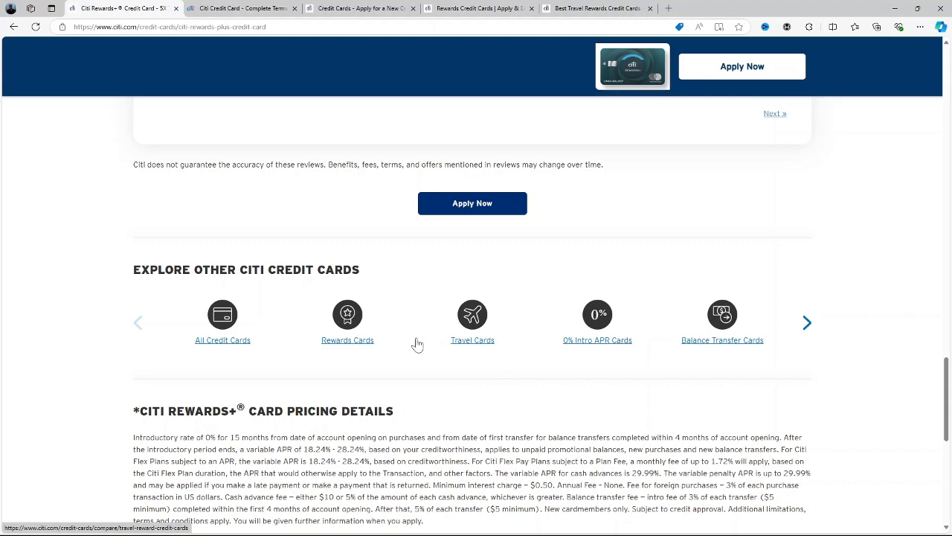
{"action": "scroll", "scroll_direction": "down", "scroll_amount": 3}
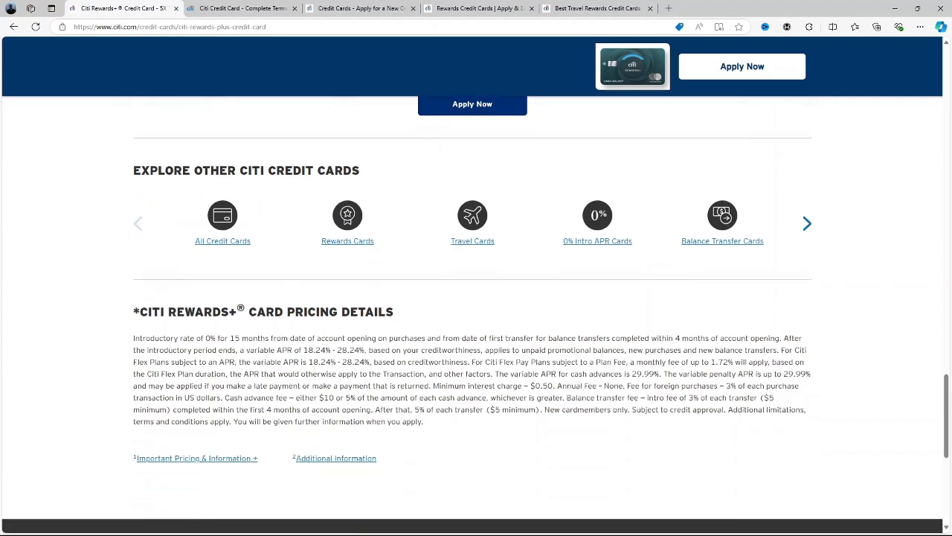
{"action": "scroll", "scroll_direction": "down", "scroll_amount": 3}
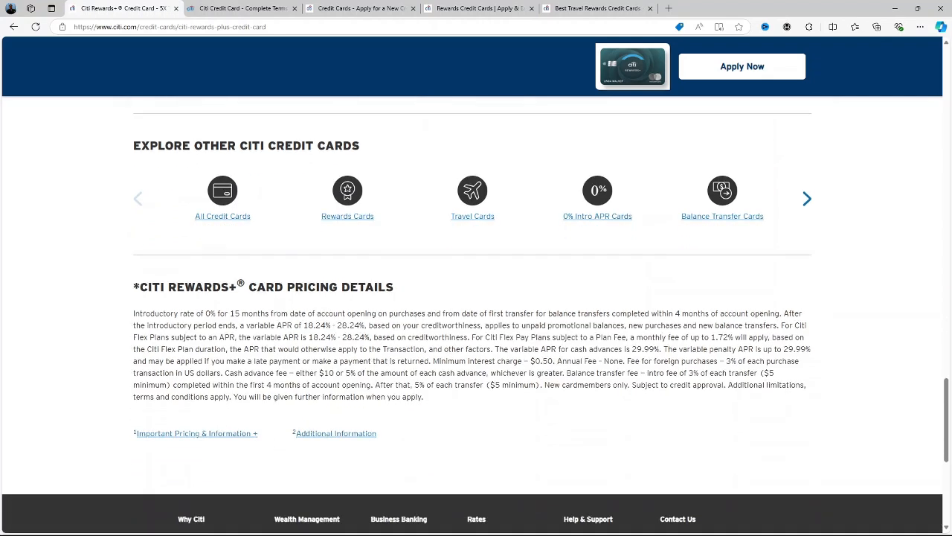
Bring up the Additional Information terms overlay for the Rewards+ card and read its first sections.
{"action": "left_click", "coordinate": [337, 433]}
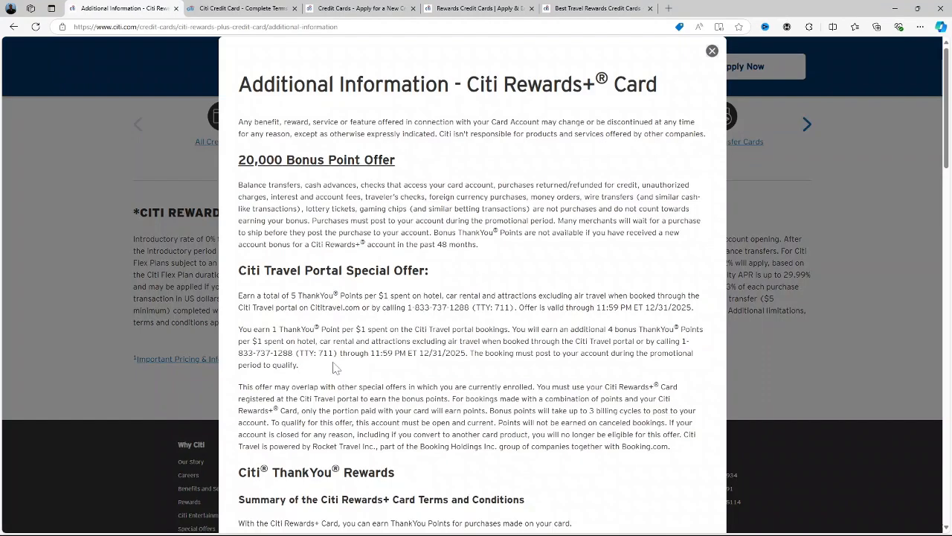
{"action": "mouse_move", "coordinate": [357, 354]}
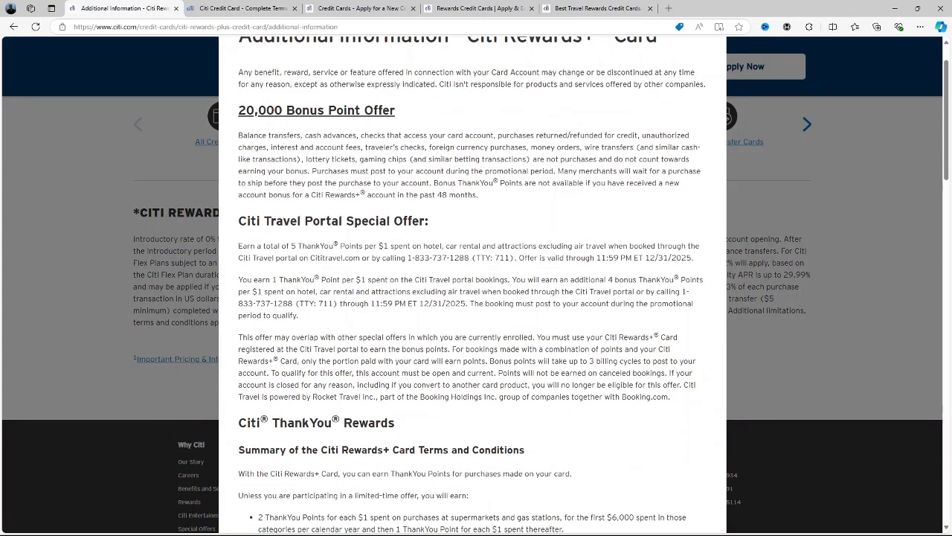
{"action": "scroll", "scroll_direction": "down", "scroll_amount": 3}
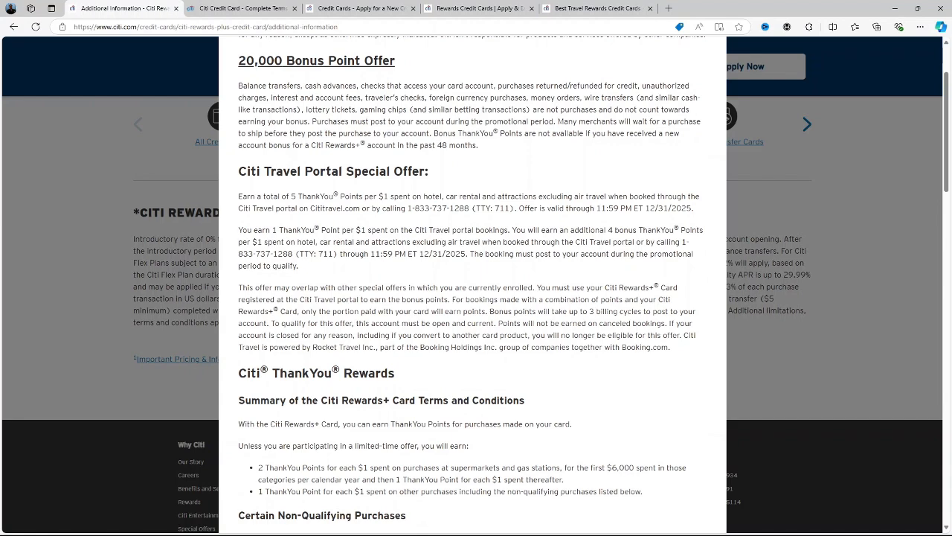
{"action": "scroll", "scroll_direction": "down", "scroll_amount": 3}
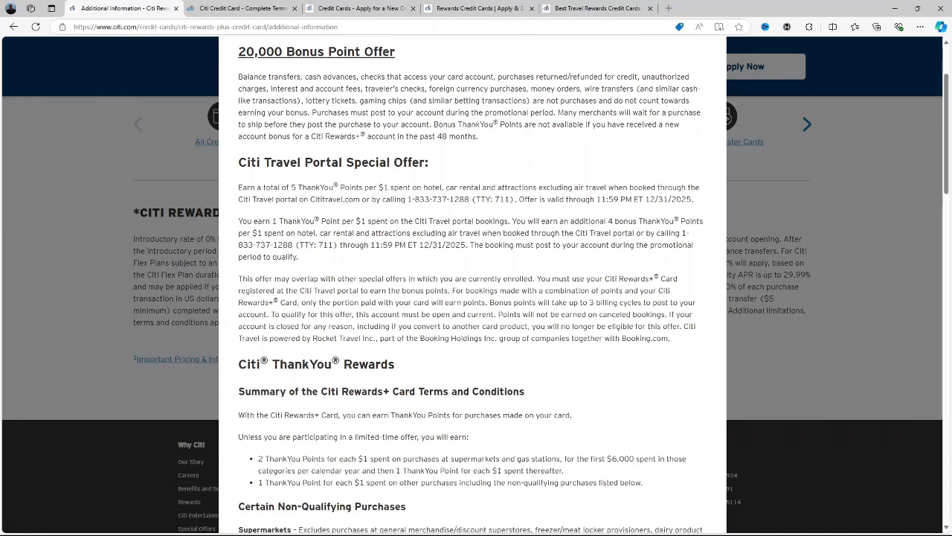
{"action": "scroll", "scroll_direction": "down", "scroll_amount": 3}
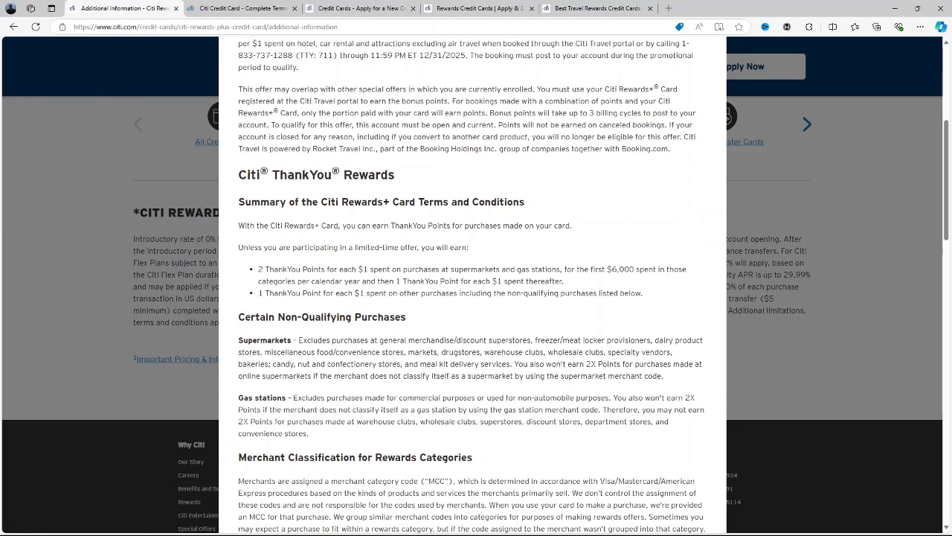
{"action": "mouse_move", "coordinate": [394, 333]}
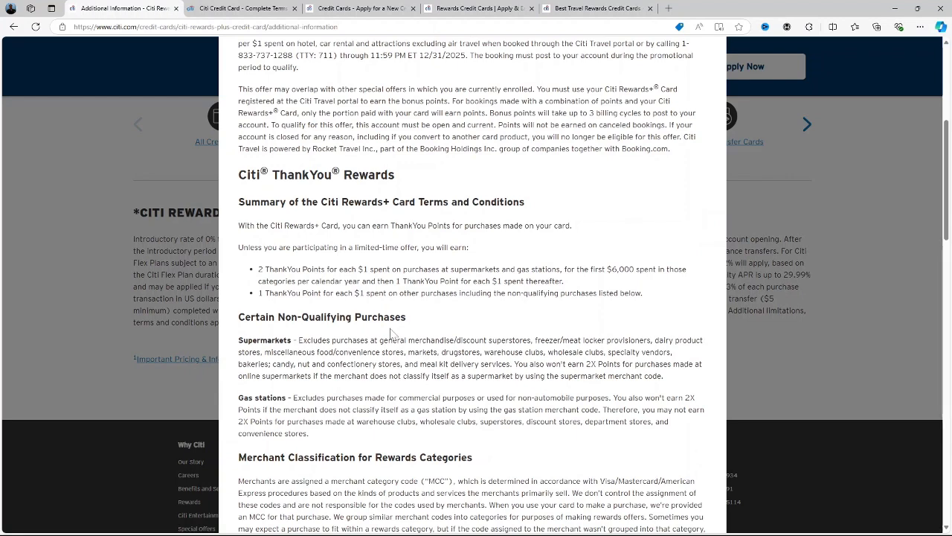
{"action": "scroll", "scroll_direction": "down", "scroll_amount": 3}
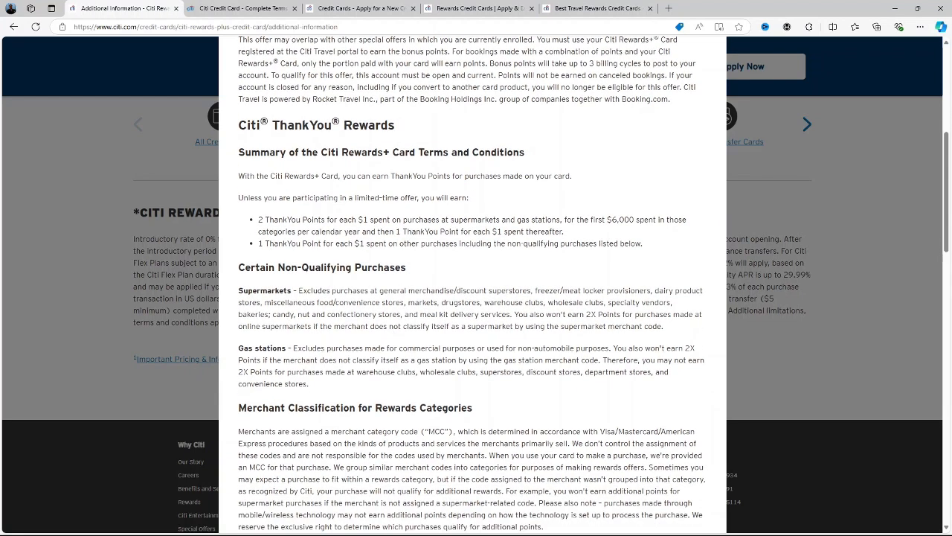
{"action": "scroll", "scroll_direction": "down", "scroll_amount": 3}
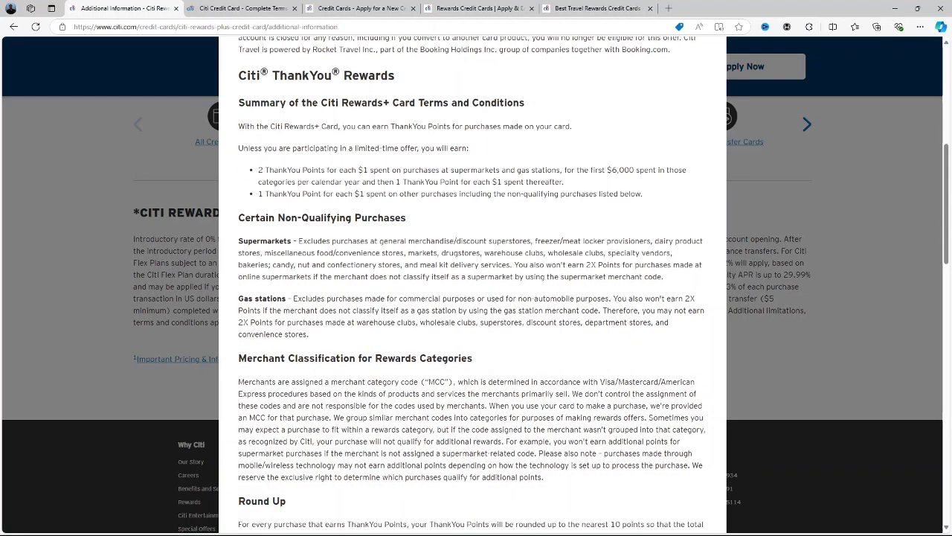
{"action": "scroll", "scroll_direction": "down", "scroll_amount": 3}
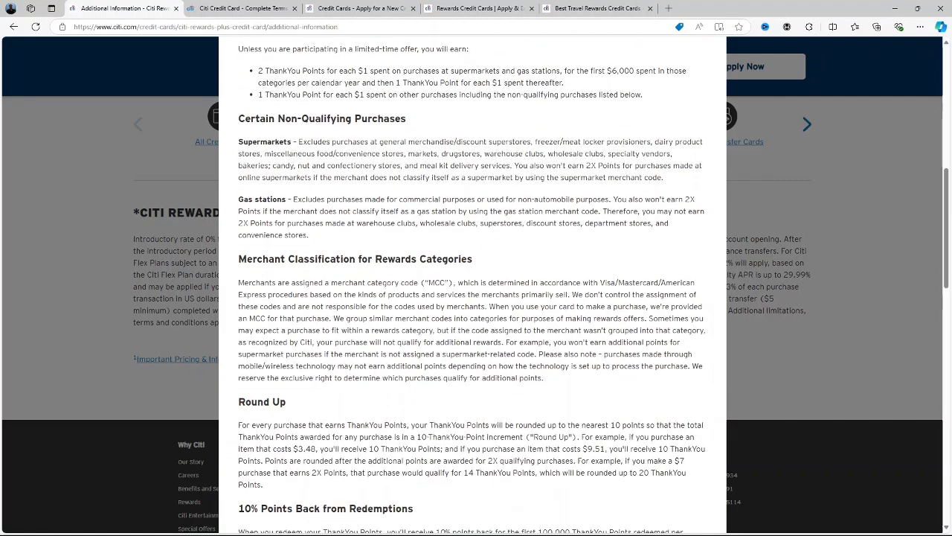
{"action": "scroll", "scroll_direction": "down", "scroll_amount": 3}
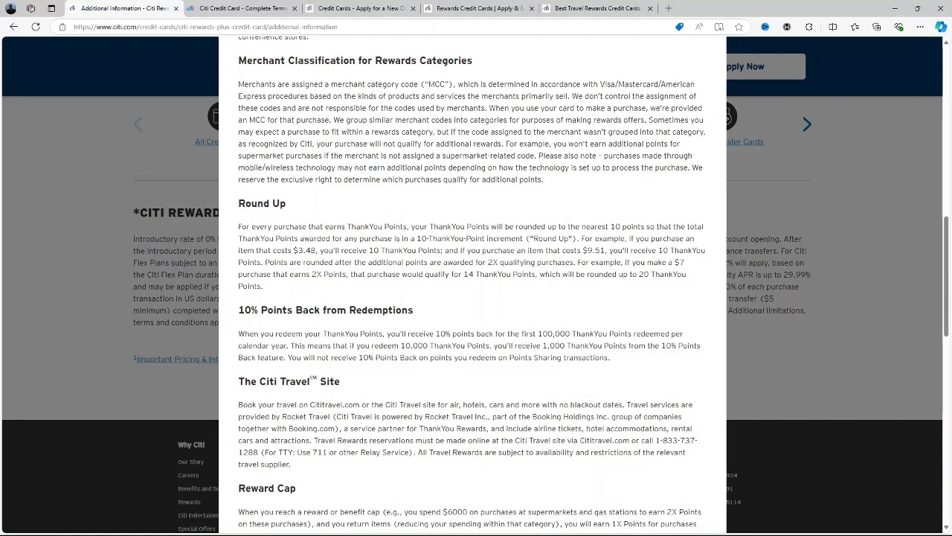
{"action": "mouse_move", "coordinate": [398, 332]}
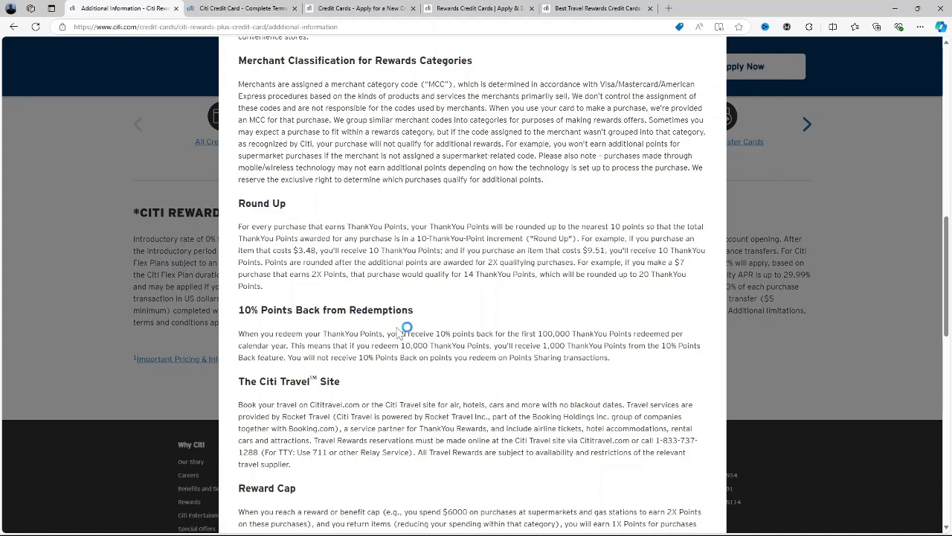
Read the remaining terms past the fraud and misuse rules to the end of the overlay.
{"action": "scroll", "scroll_direction": "down", "scroll_amount": 3}
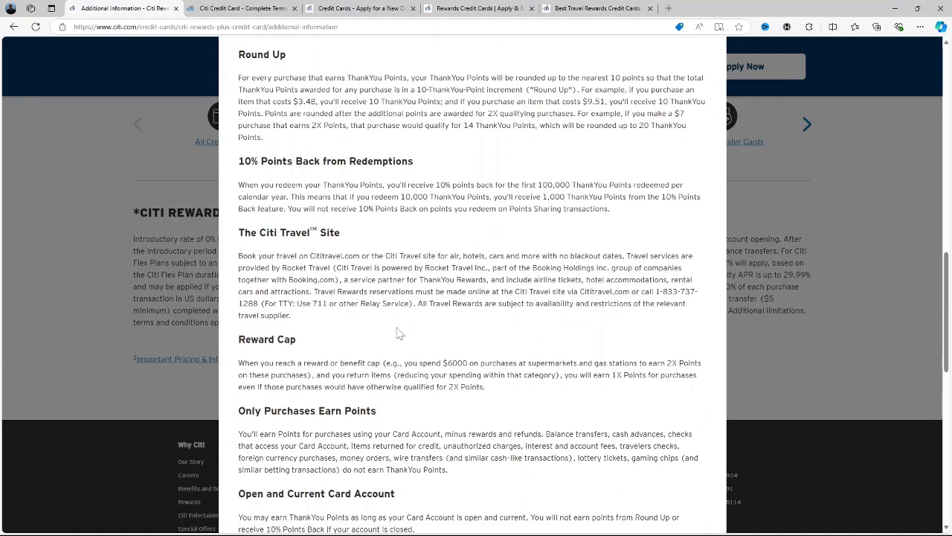
{"action": "scroll", "scroll_direction": "down", "scroll_amount": 3}
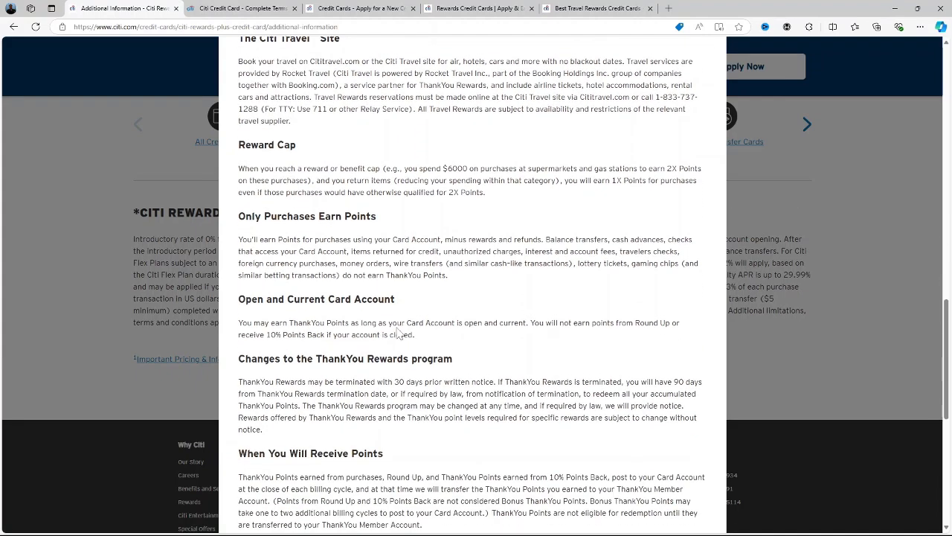
{"action": "scroll", "scroll_direction": "down", "scroll_amount": 3}
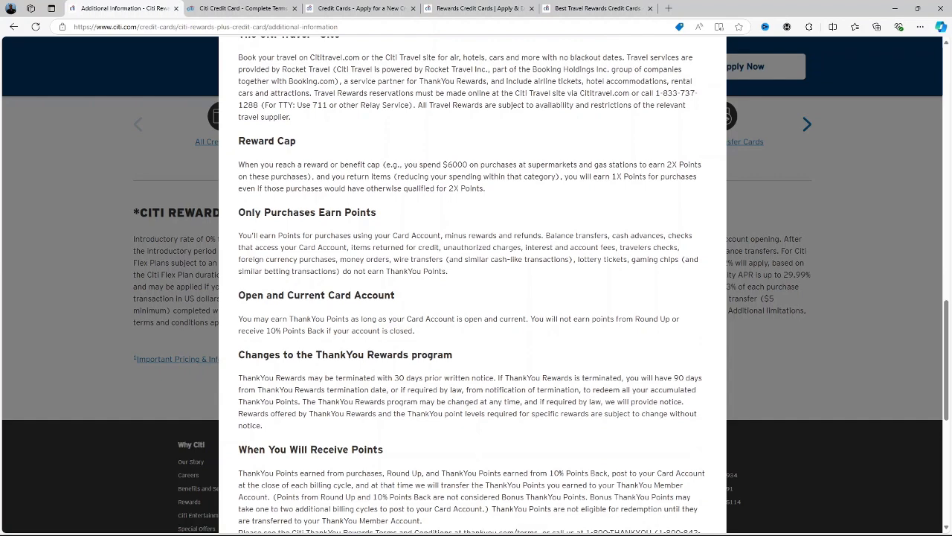
{"action": "scroll", "scroll_direction": "down", "scroll_amount": 3}
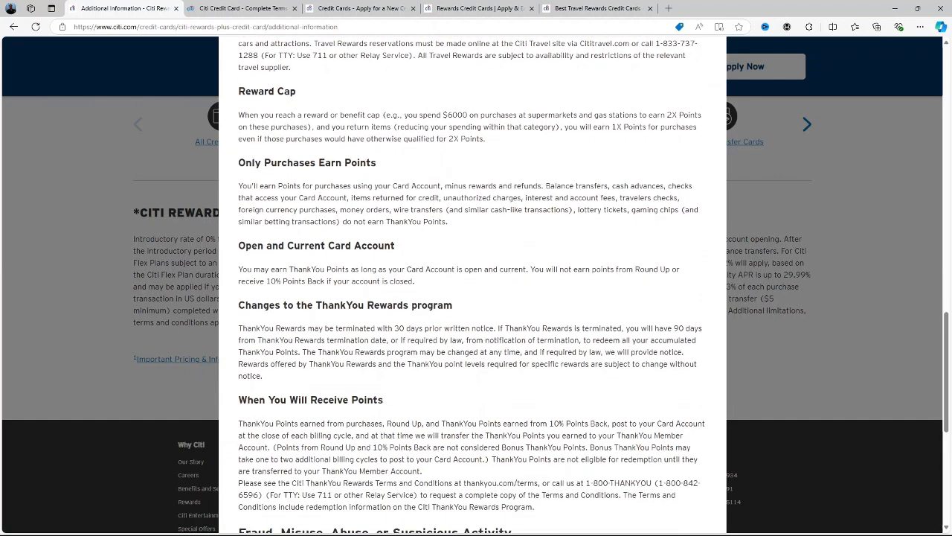
{"action": "scroll", "scroll_direction": "down", "scroll_amount": 3}
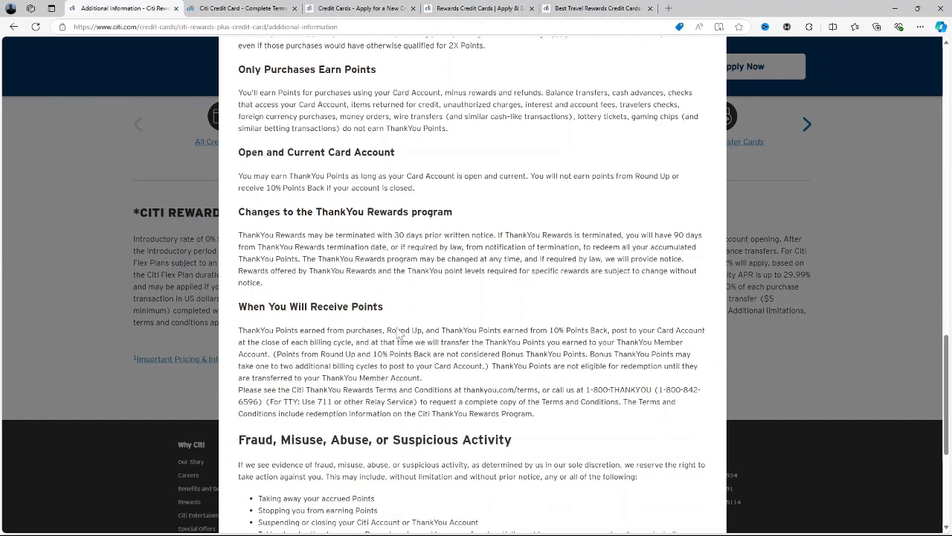
{"action": "scroll", "scroll_direction": "down", "scroll_amount": 3}
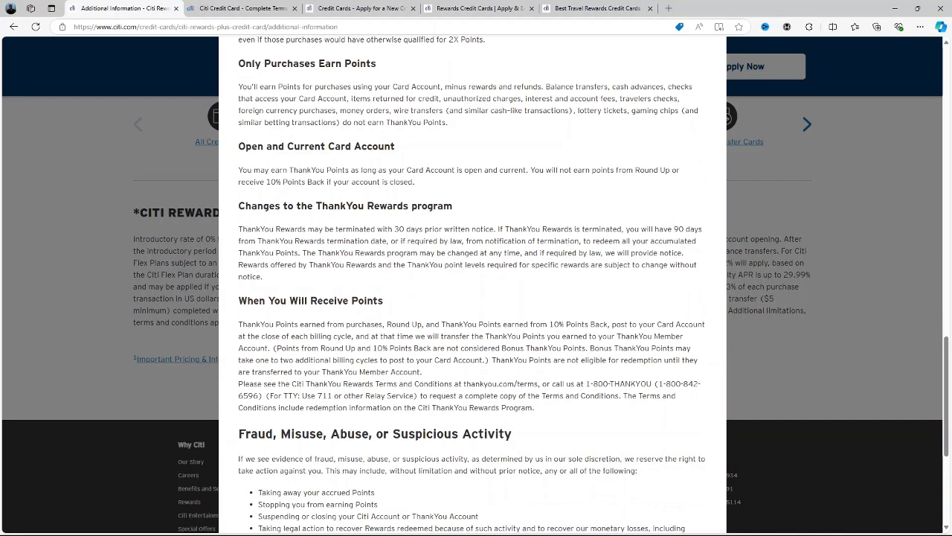
{"action": "scroll", "scroll_direction": "down", "scroll_amount": 3}
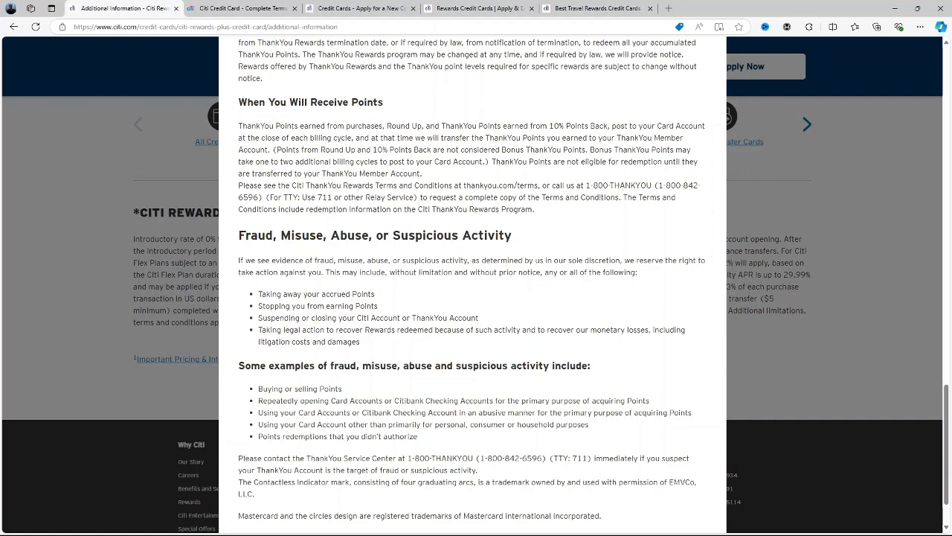
{"action": "scroll", "scroll_direction": "down", "scroll_amount": 3}
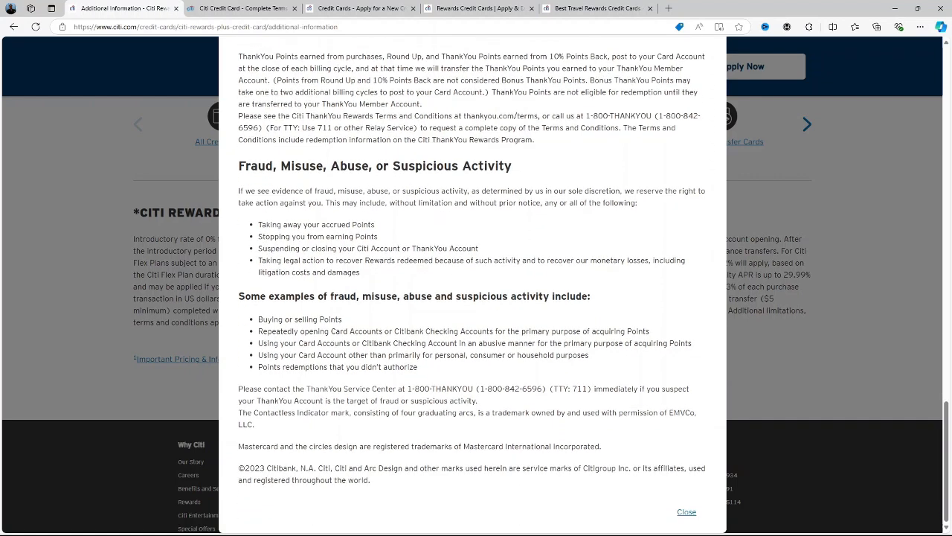
Close the Additional Information overlay and browse the all-cards listing past Strata Premier and Double Cash.
{"action": "left_click", "coordinate": [687, 511]}
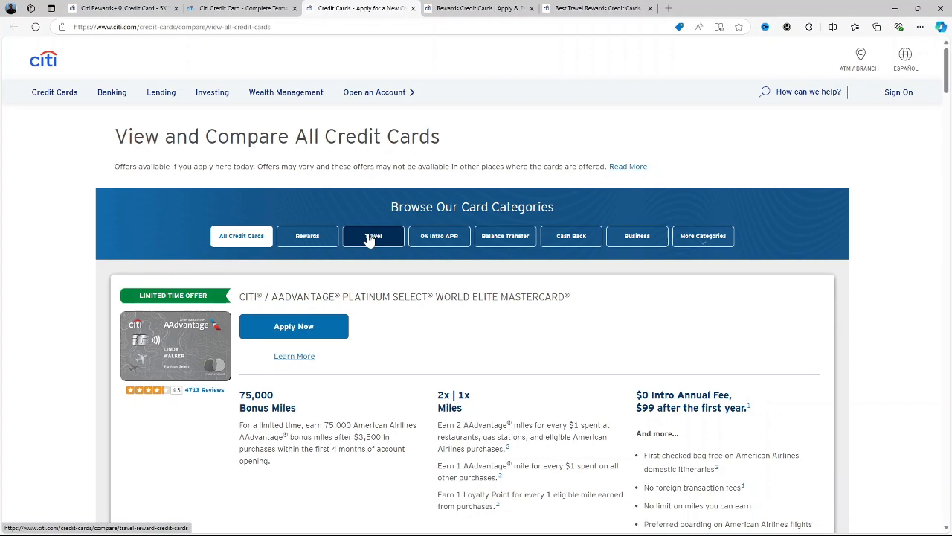
{"action": "scroll", "scroll_direction": "down", "scroll_amount": 3}
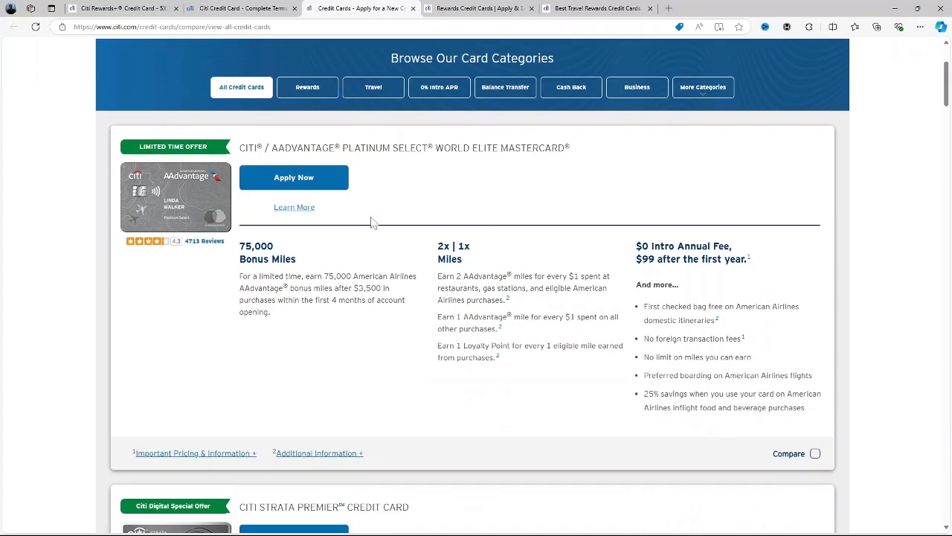
{"action": "scroll", "scroll_direction": "down", "scroll_amount": 3}
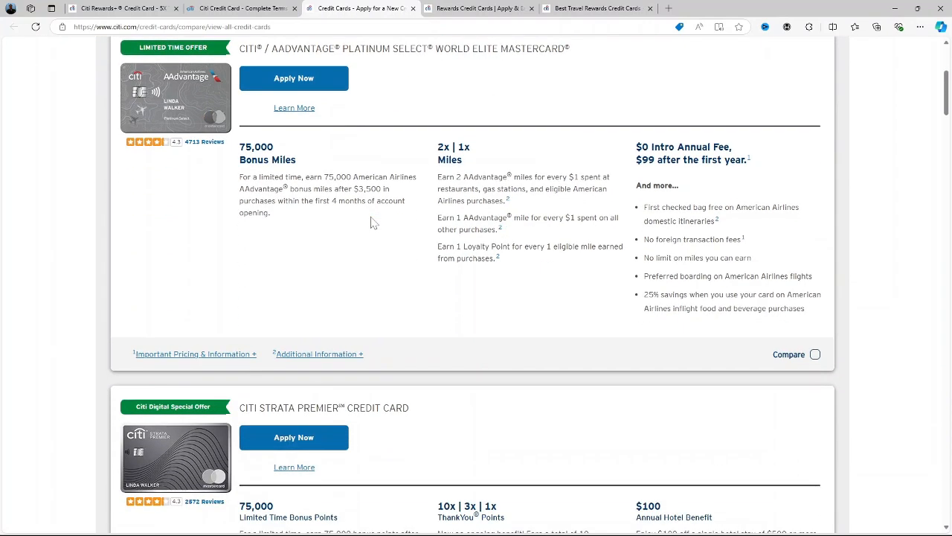
{"action": "mouse_move", "coordinate": [385, 222]}
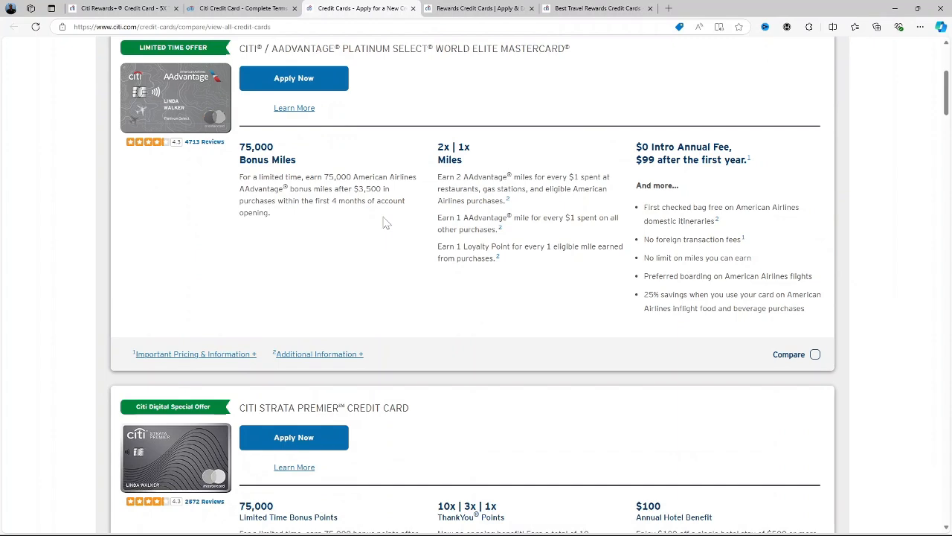
{"action": "scroll", "scroll_direction": "down", "scroll_amount": 3}
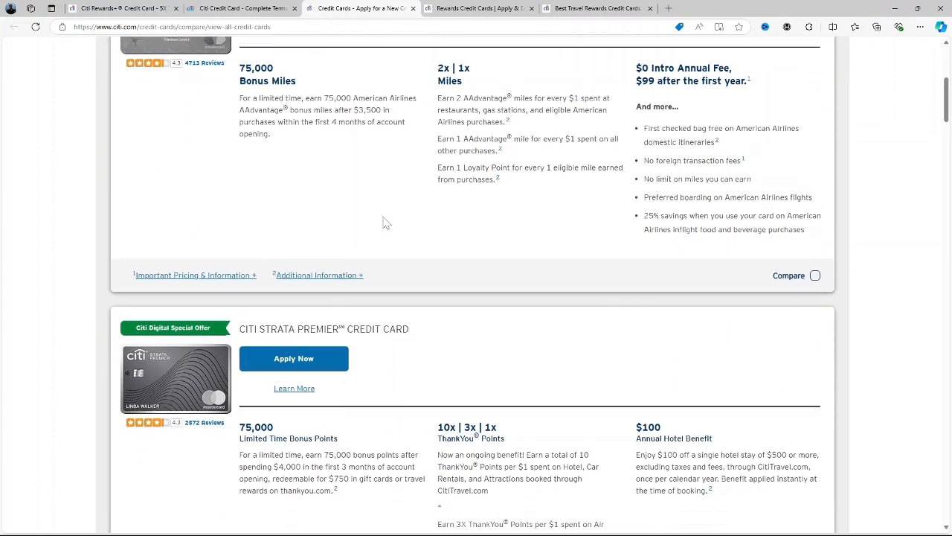
{"action": "scroll", "scroll_direction": "down", "scroll_amount": 3}
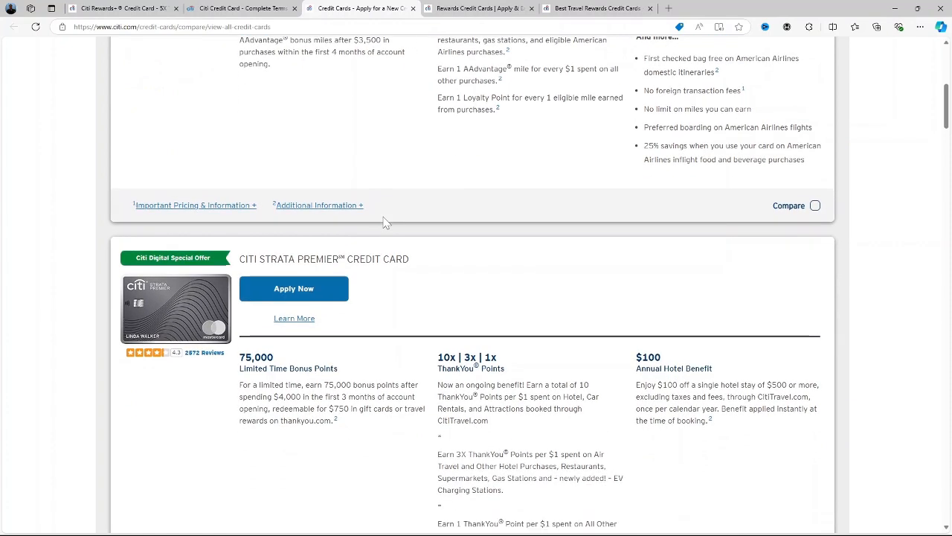
{"action": "scroll", "scroll_direction": "down", "scroll_amount": 3}
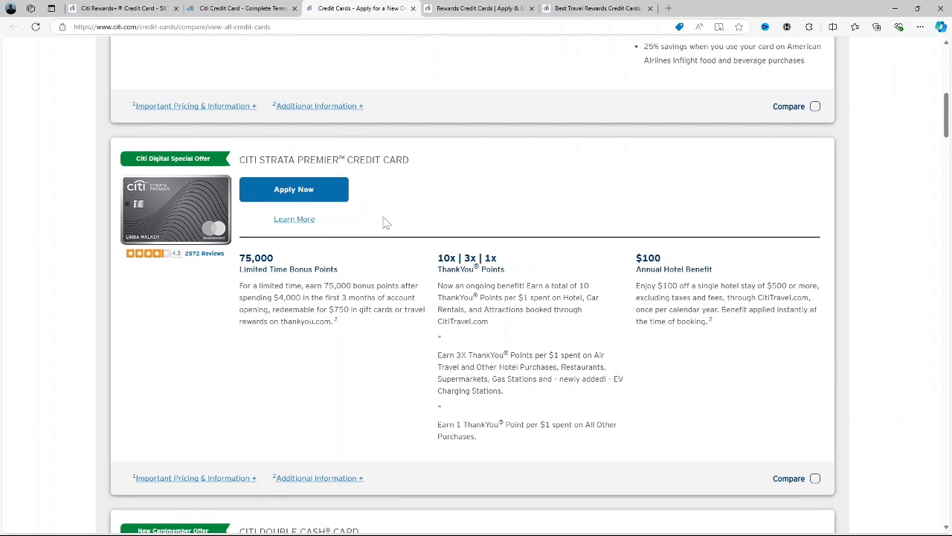
{"action": "scroll", "scroll_direction": "down", "scroll_amount": 3}
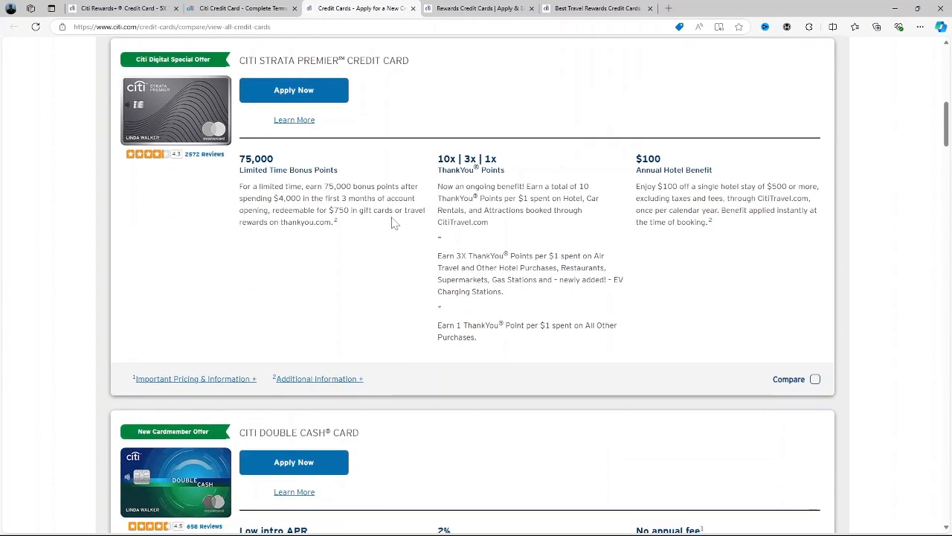
{"action": "mouse_move", "coordinate": [397, 224]}
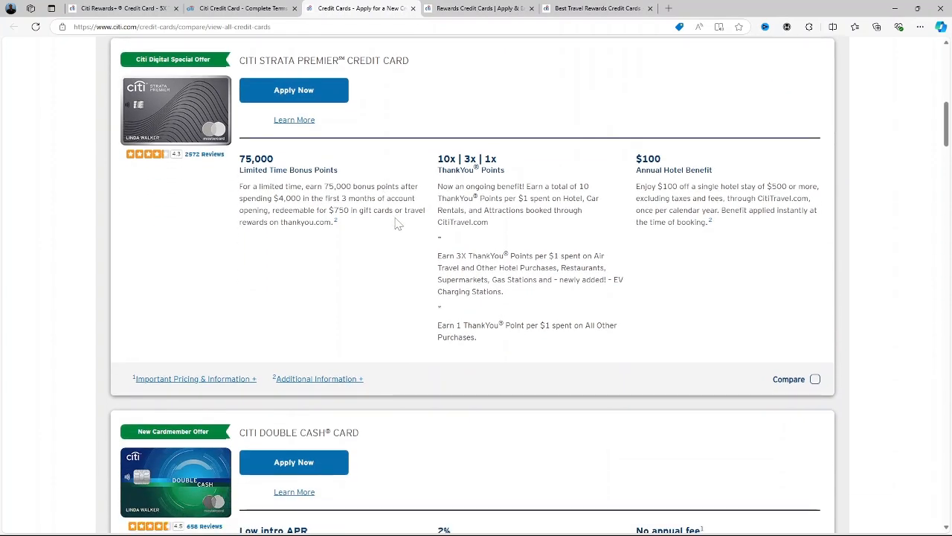
{"action": "scroll", "scroll_direction": "down", "scroll_amount": 3}
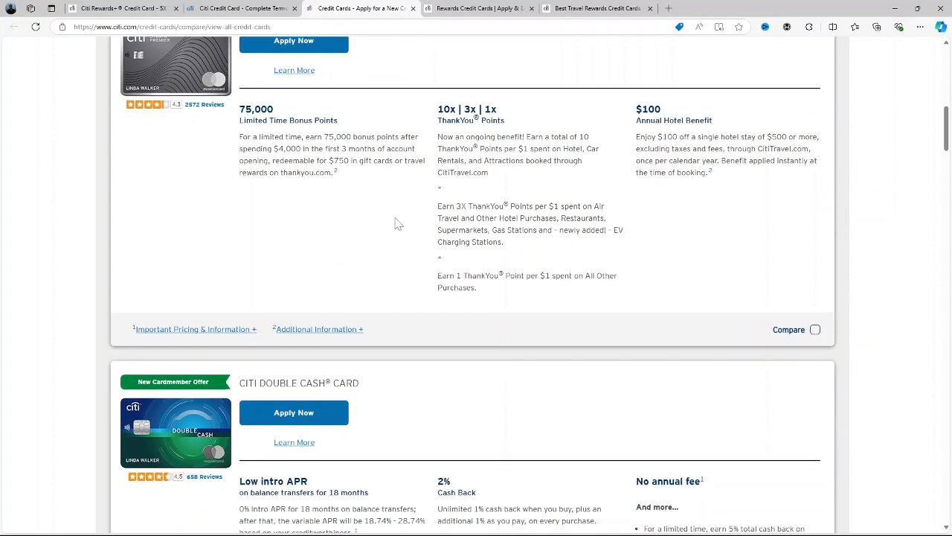
{"action": "scroll", "scroll_direction": "down", "scroll_amount": 3}
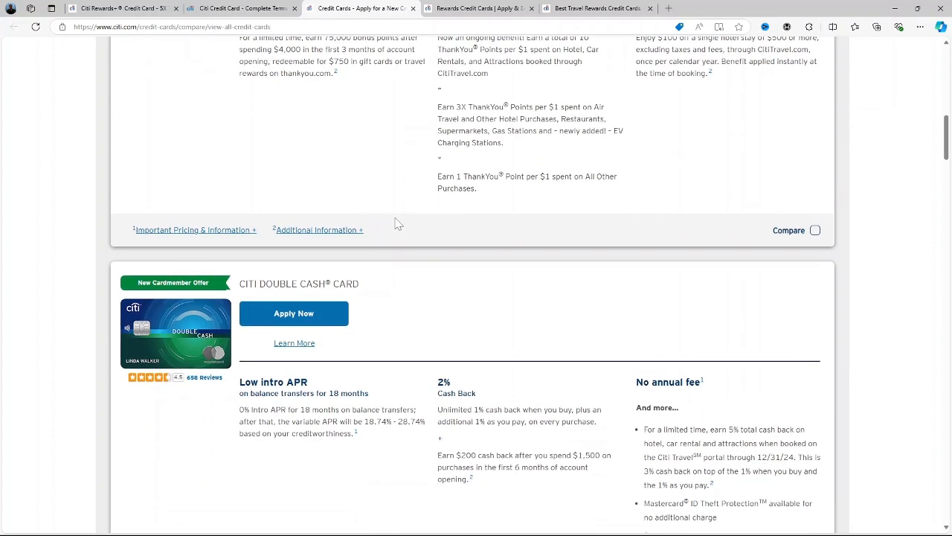
Continue down the listing past Custom Cash to the Citi Rewards+ Credit Card entry.
{"action": "scroll", "scroll_direction": "down", "scroll_amount": 3}
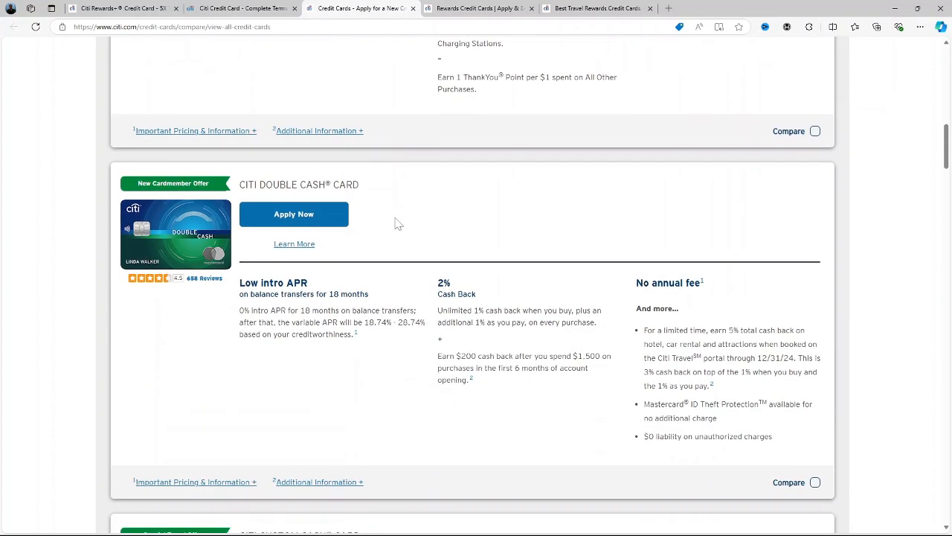
{"action": "scroll", "scroll_direction": "down", "scroll_amount": 3}
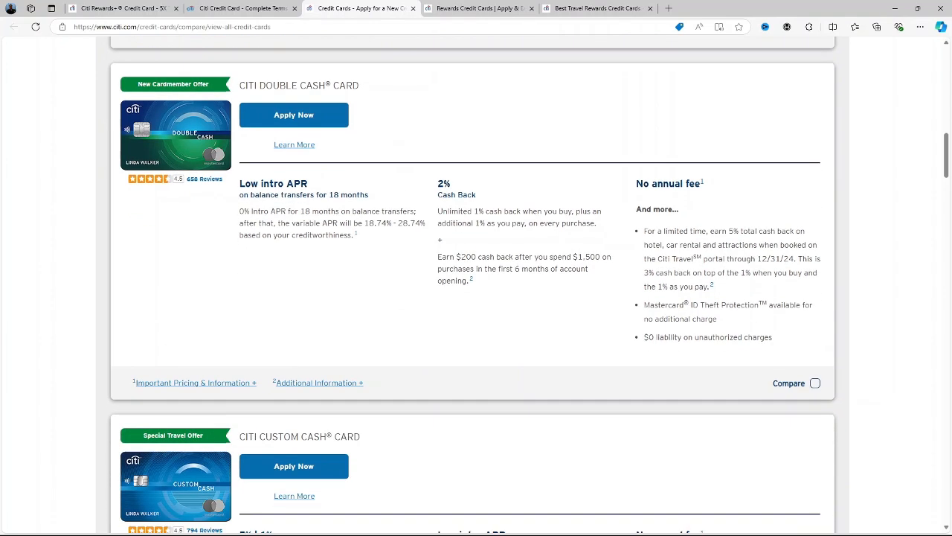
{"action": "scroll", "scroll_direction": "down", "scroll_amount": 3}
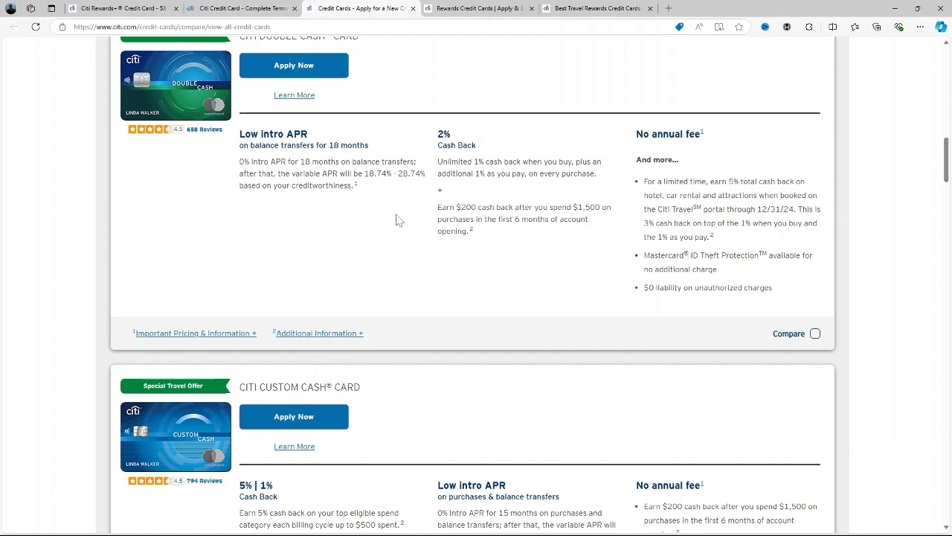
{"action": "scroll", "scroll_direction": "down", "scroll_amount": 3}
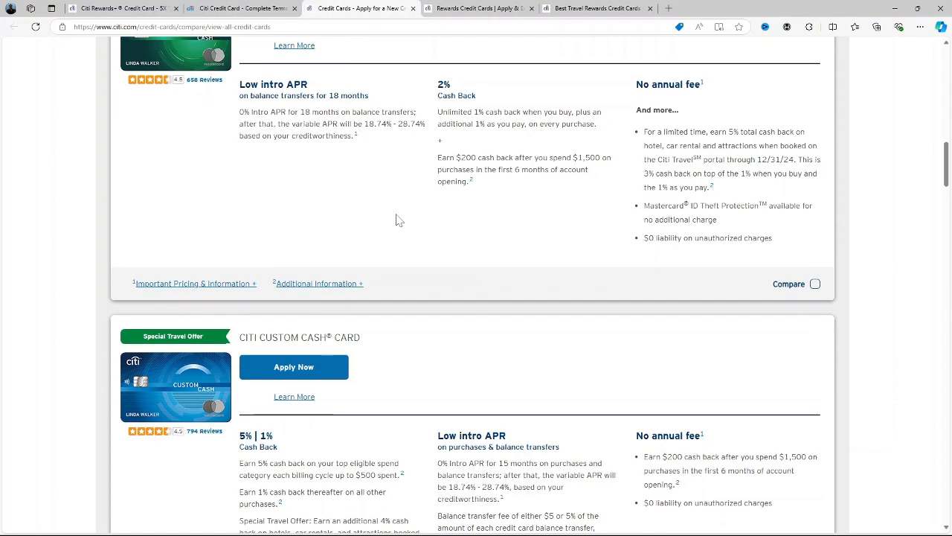
{"action": "scroll", "scroll_direction": "down", "scroll_amount": 3}
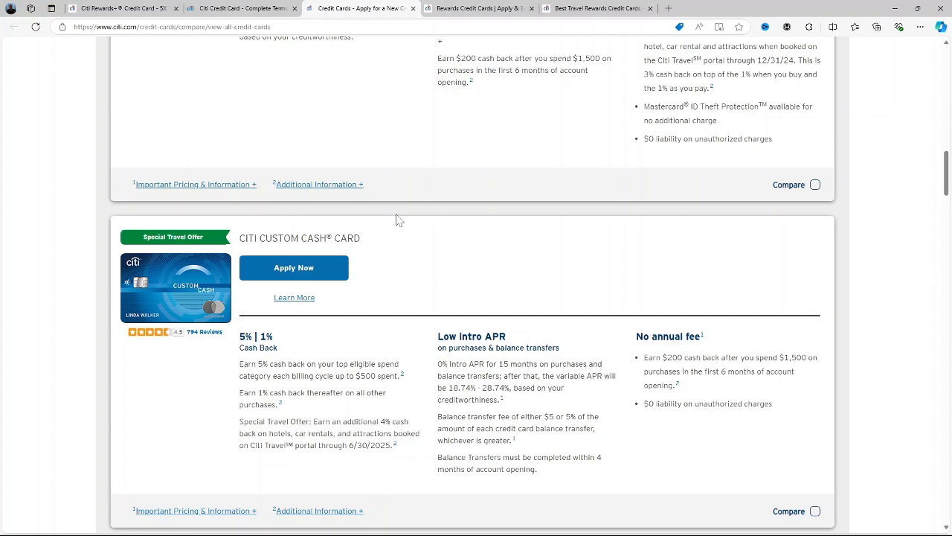
{"action": "scroll", "scroll_direction": "down", "scroll_amount": 3}
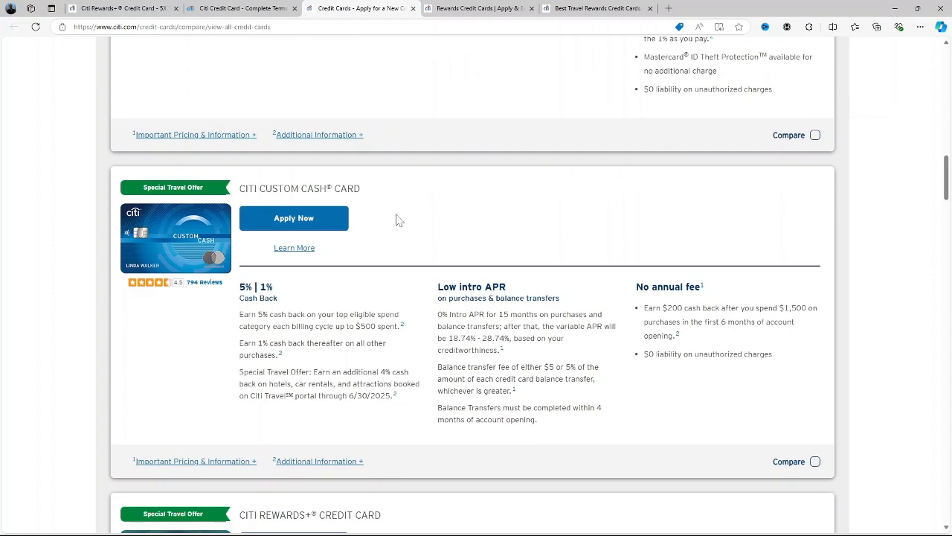
{"action": "scroll", "scroll_direction": "down", "scroll_amount": 3}
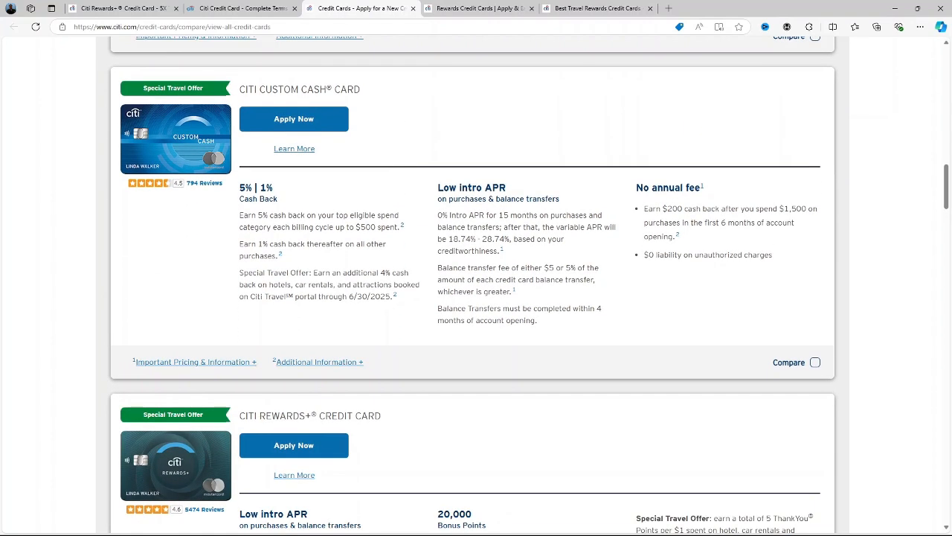
{"action": "mouse_move", "coordinate": [401, 223]}
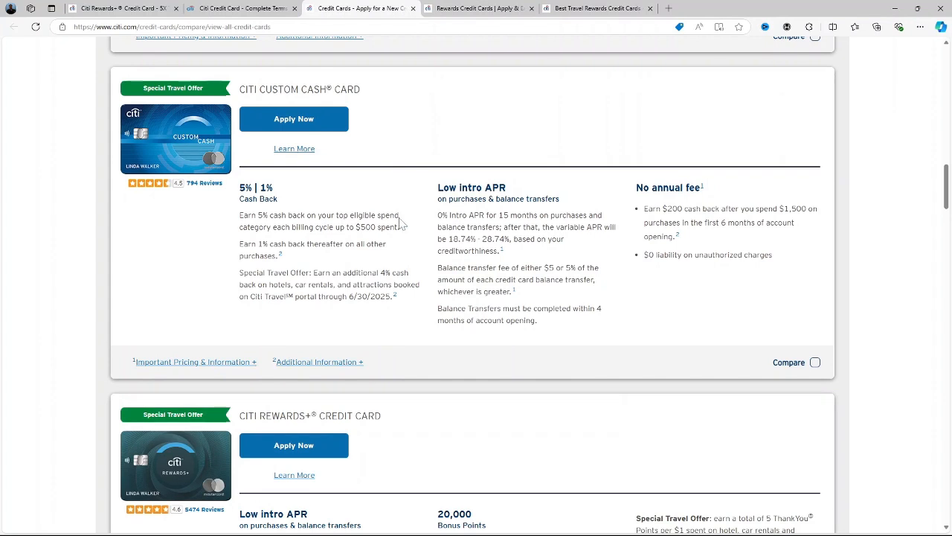
{"action": "mouse_move", "coordinate": [424, 246]}
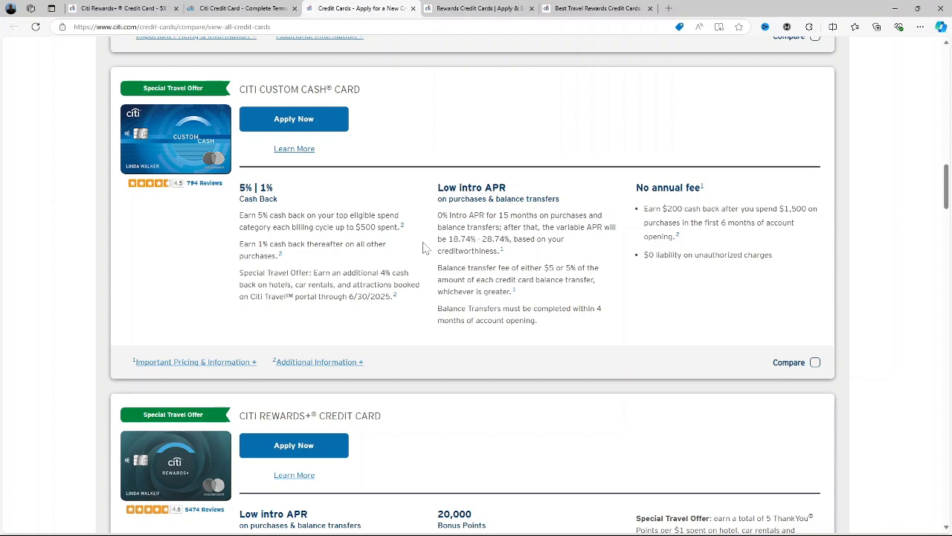
{"action": "scroll", "scroll_direction": "down", "scroll_amount": 3}
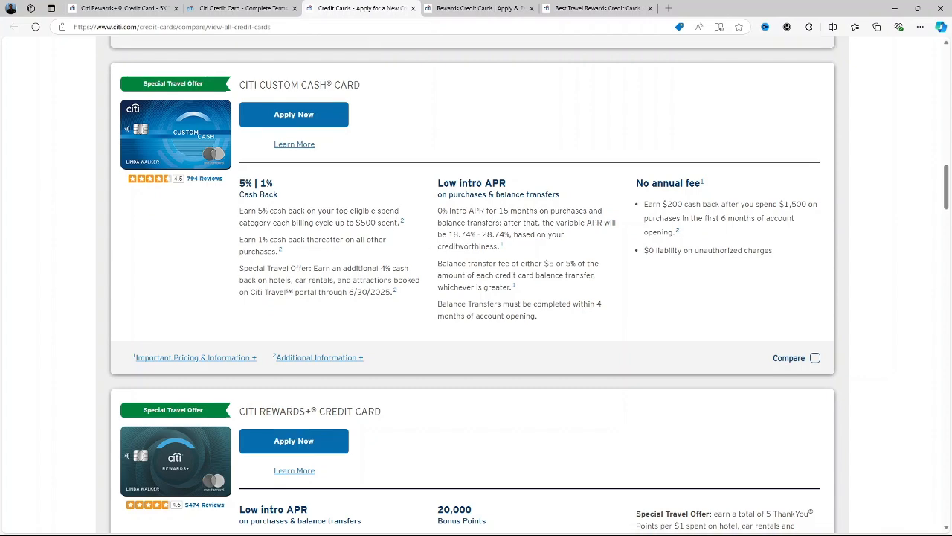
{"action": "scroll", "scroll_direction": "down", "scroll_amount": 3}
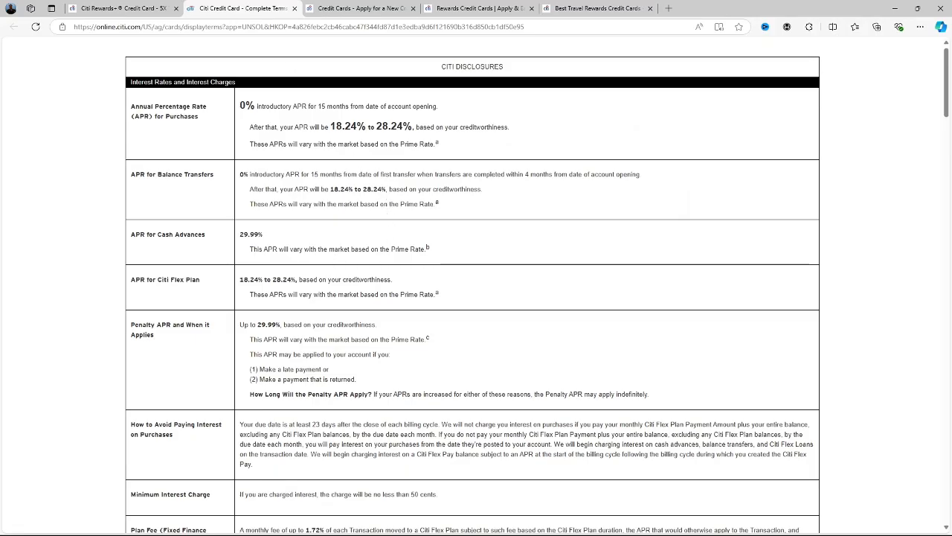
{"action": "mouse_move", "coordinate": [330, 246]}
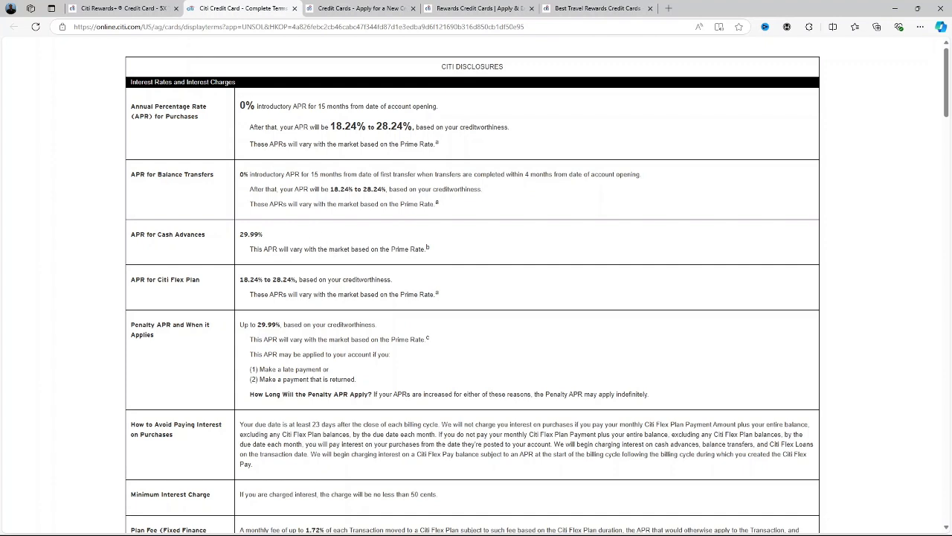
{"action": "mouse_move", "coordinate": [249, 171]}
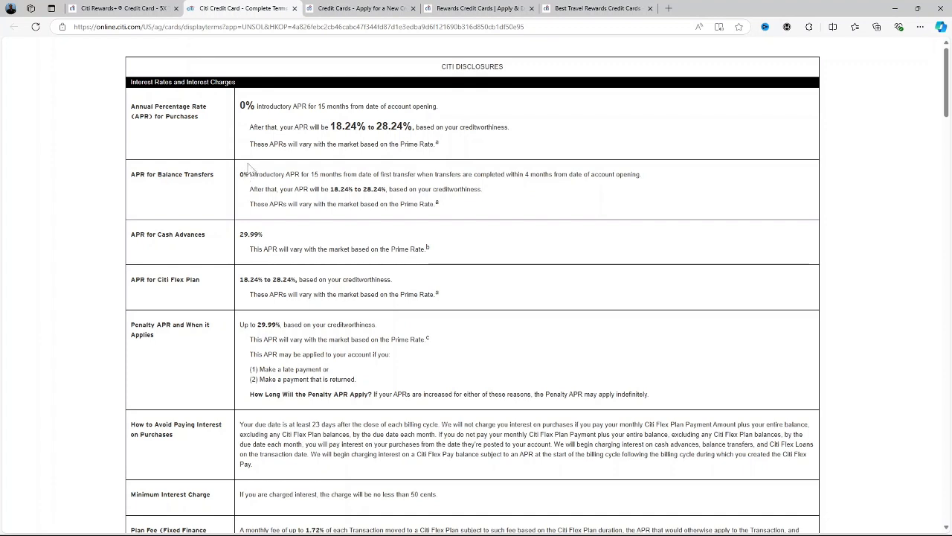
{"action": "mouse_move", "coordinate": [330, 161]}
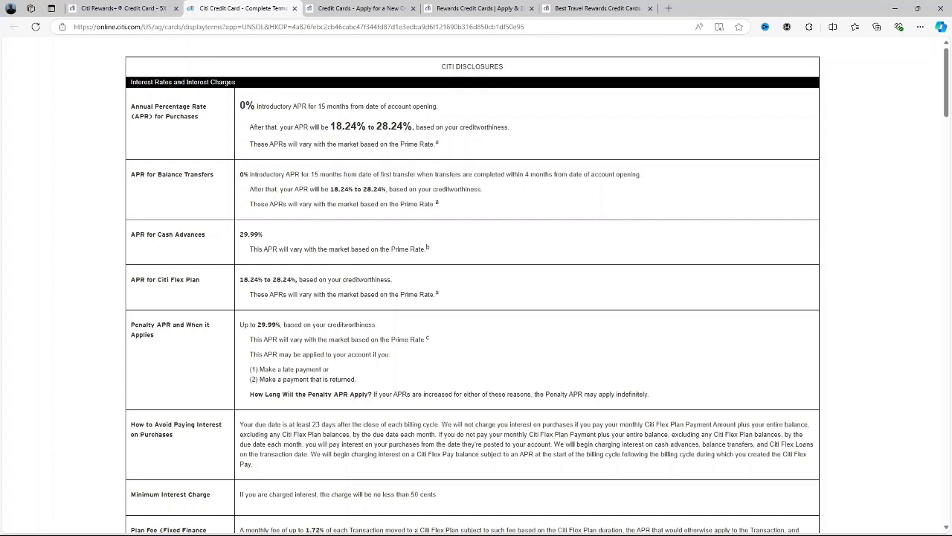
{"action": "mouse_move", "coordinate": [324, 119]}
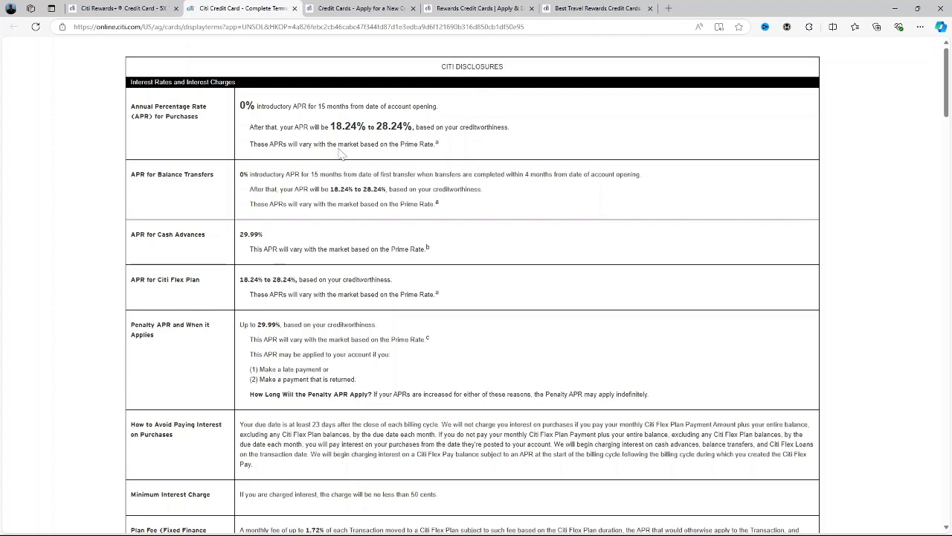
{"action": "mouse_move", "coordinate": [285, 203]}
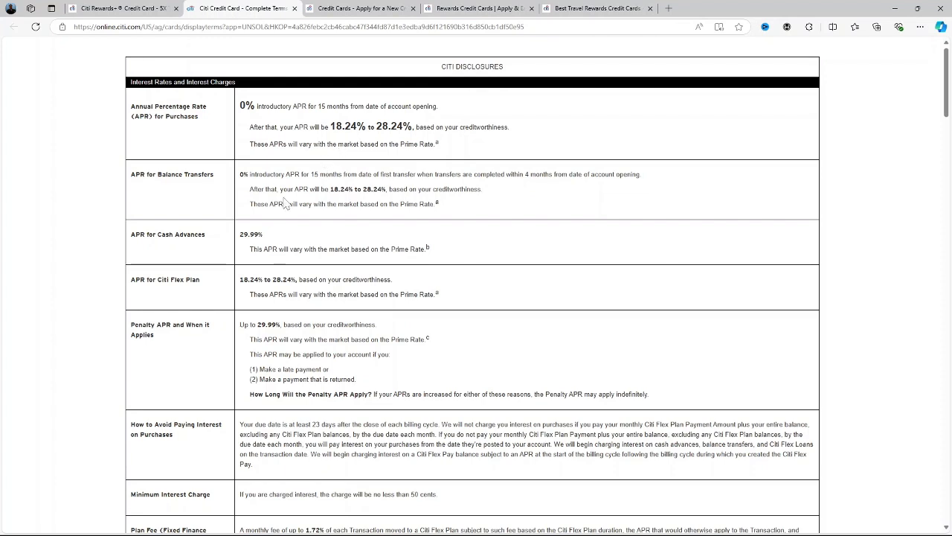
Review the penalty APR and fee rows of the Complete Terms table, then switch to the Rewards Credit Cards page.
{"action": "scroll", "scroll_direction": "down", "scroll_amount": 3}
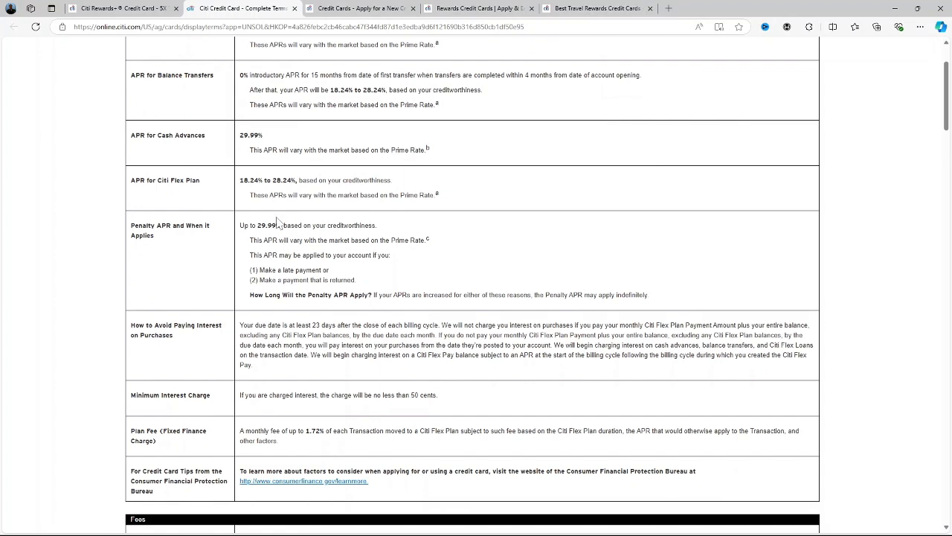
{"action": "scroll", "scroll_direction": "up", "scroll_amount": 3}
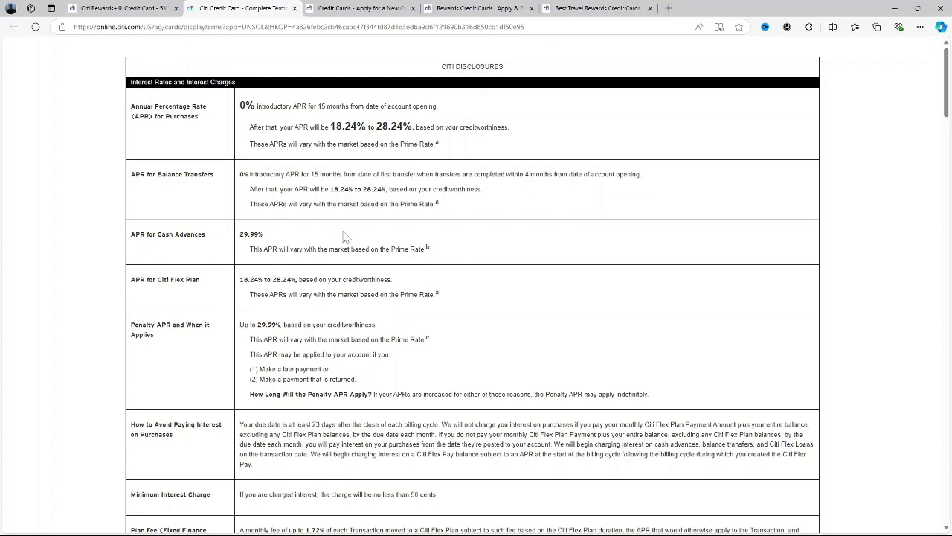
{"action": "scroll", "scroll_direction": "down", "scroll_amount": 3}
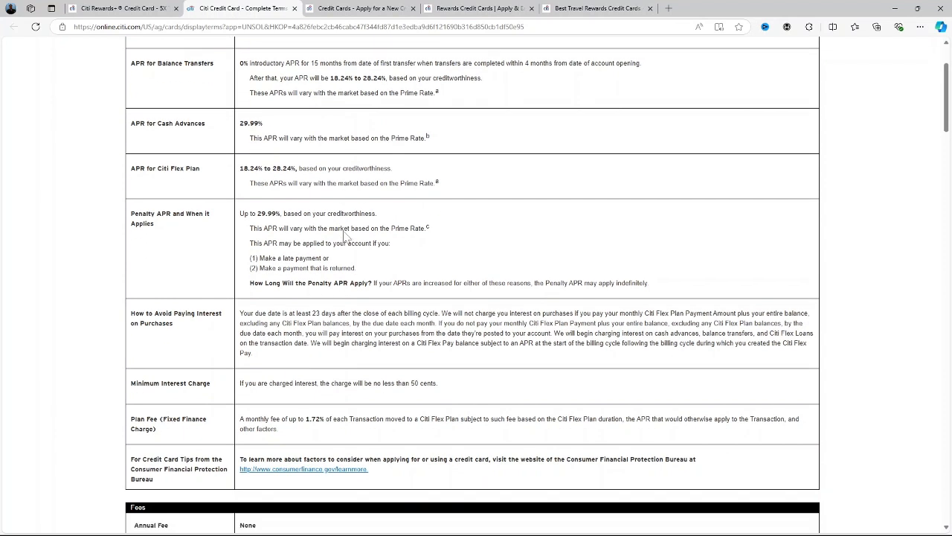
{"action": "left_click", "coordinate": [474, 8]}
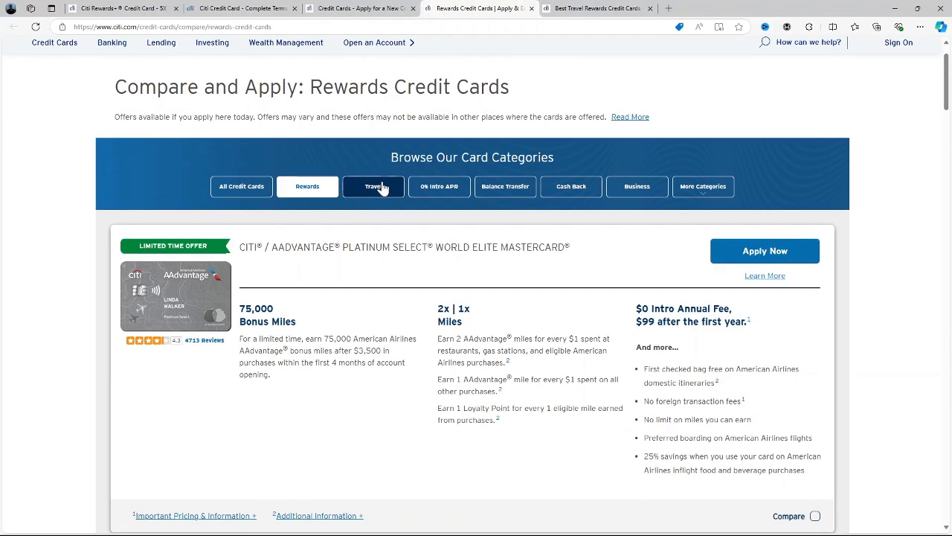
{"action": "mouse_move", "coordinate": [379, 187]}
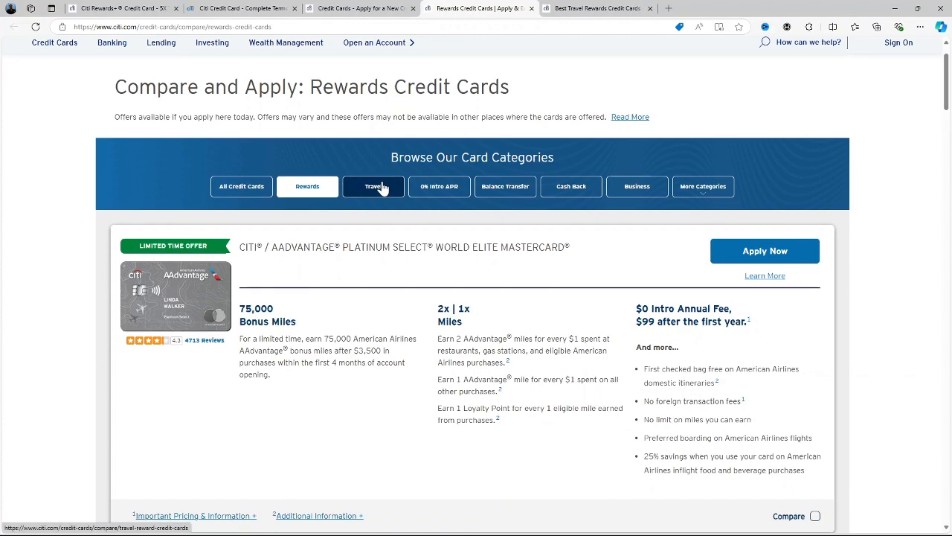
Browse the rewards card listings from the top past Strata Premier, Double Cash and Custom Cash.
{"action": "scroll", "scroll_direction": "down", "scroll_amount": 3}
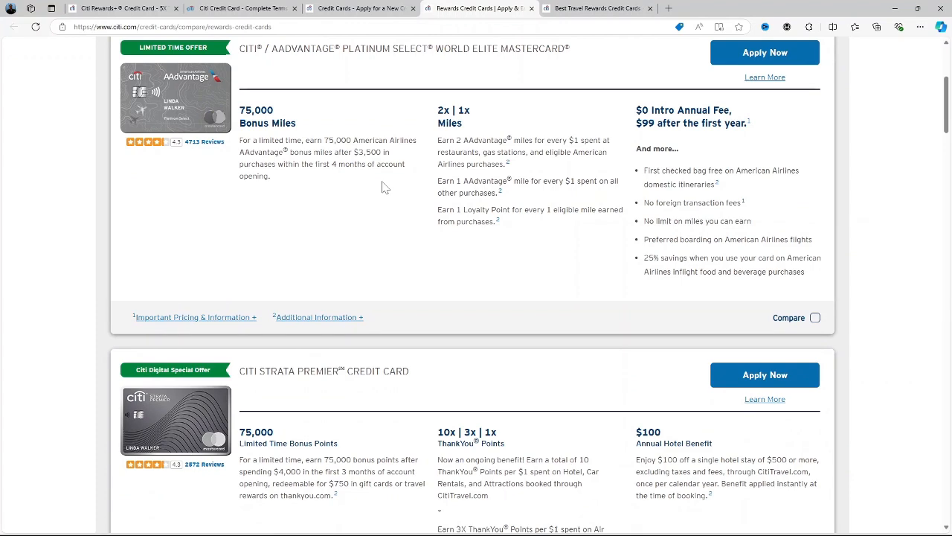
{"action": "scroll", "scroll_direction": "down", "scroll_amount": 3}
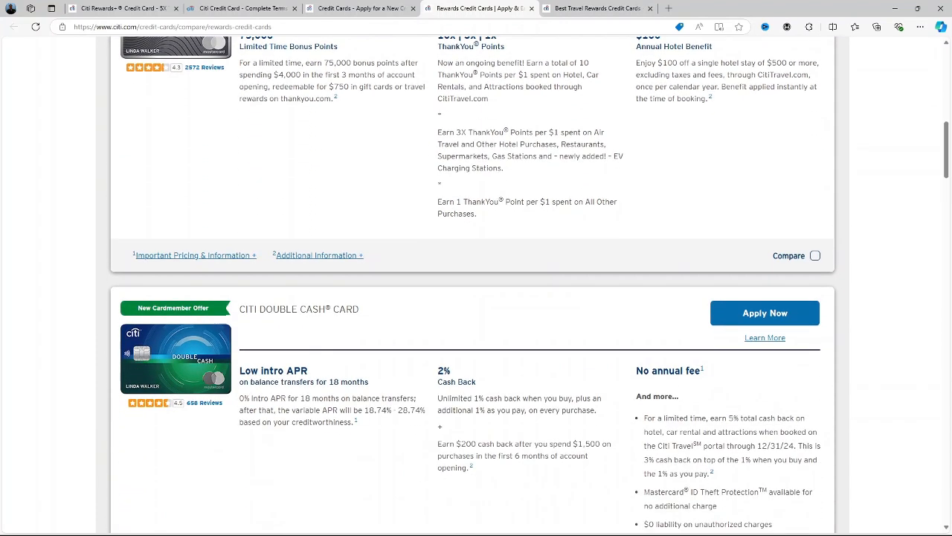
{"action": "scroll", "scroll_direction": "down", "scroll_amount": 3}
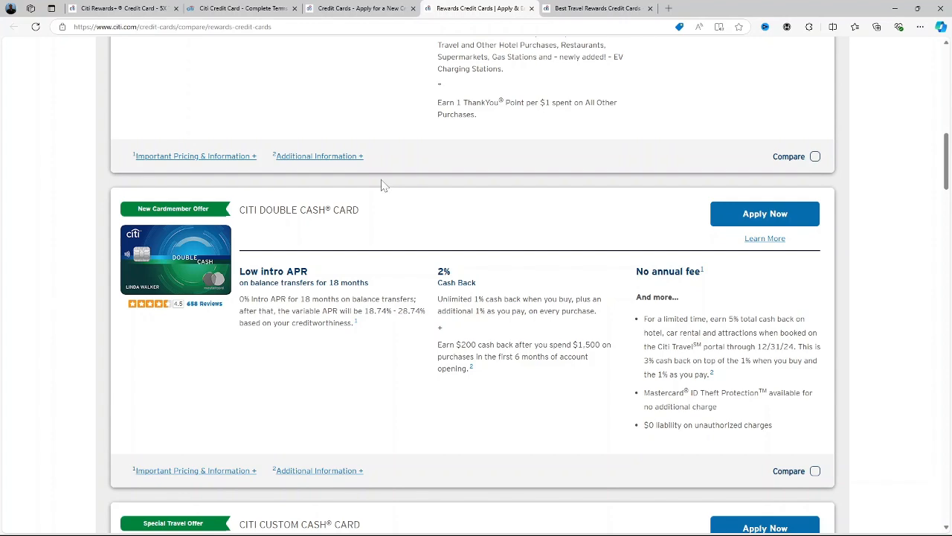
{"action": "scroll", "scroll_direction": "down", "scroll_amount": 3}
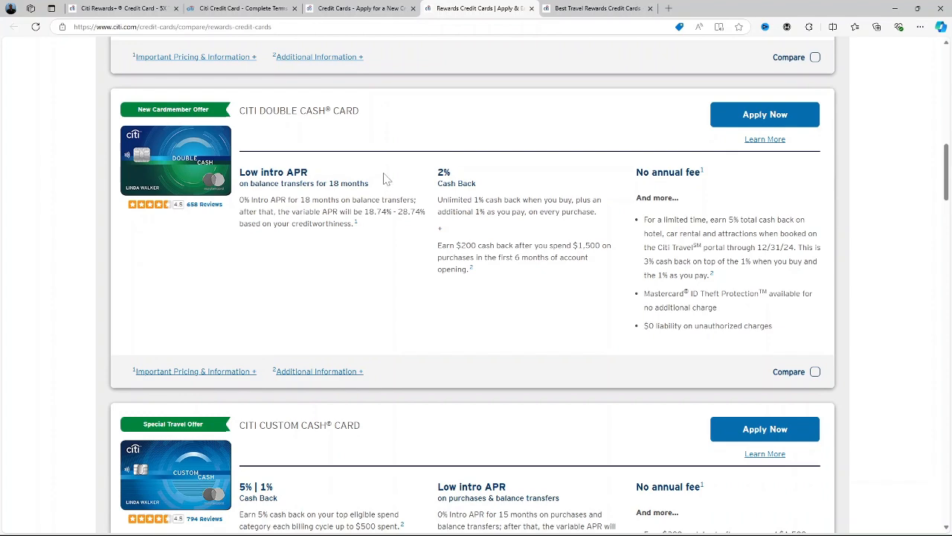
{"action": "scroll", "scroll_direction": "down", "scroll_amount": 3}
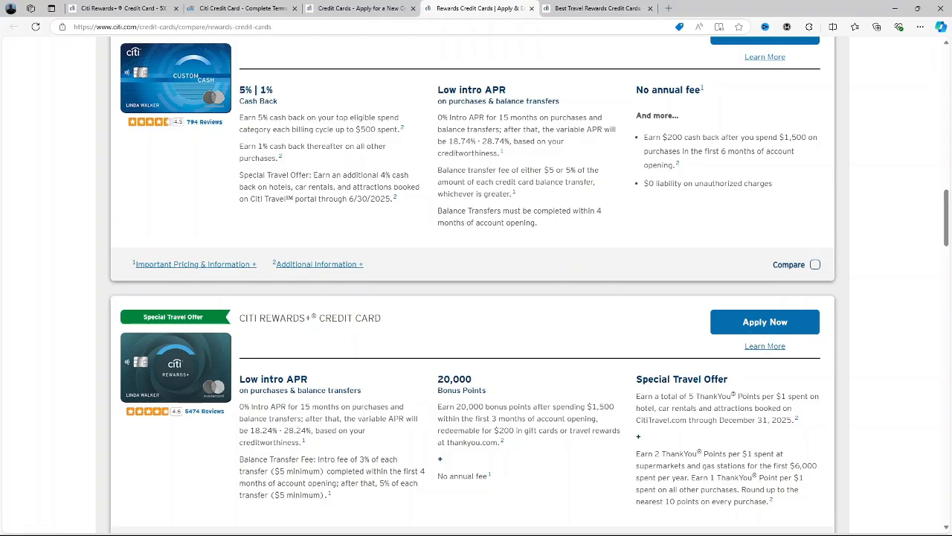
Review the Rewards+ listing with its intro APR and 20,000 bonus points, then pass Costco Anywhere to AAdvantage Executive.
{"action": "scroll", "scroll_direction": "down", "scroll_amount": 3}
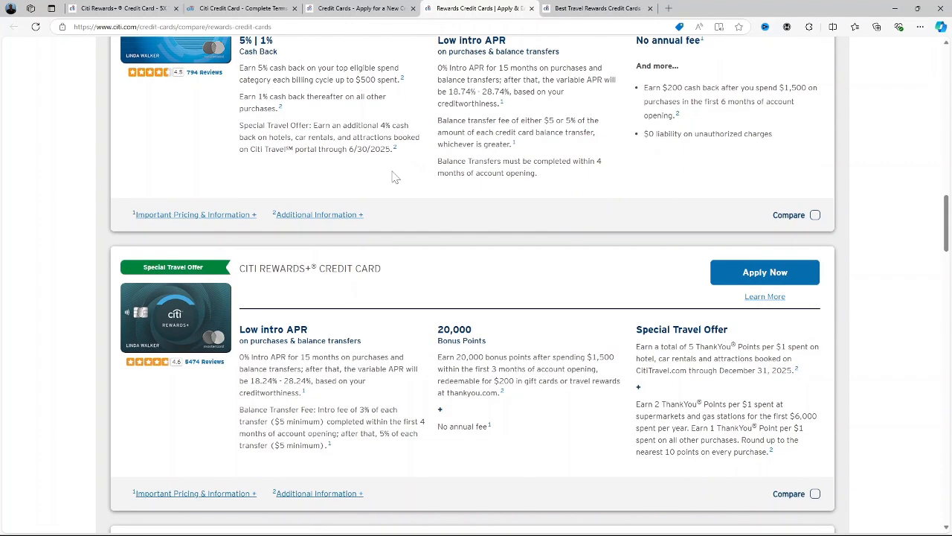
{"action": "scroll", "scroll_direction": "down", "scroll_amount": 3}
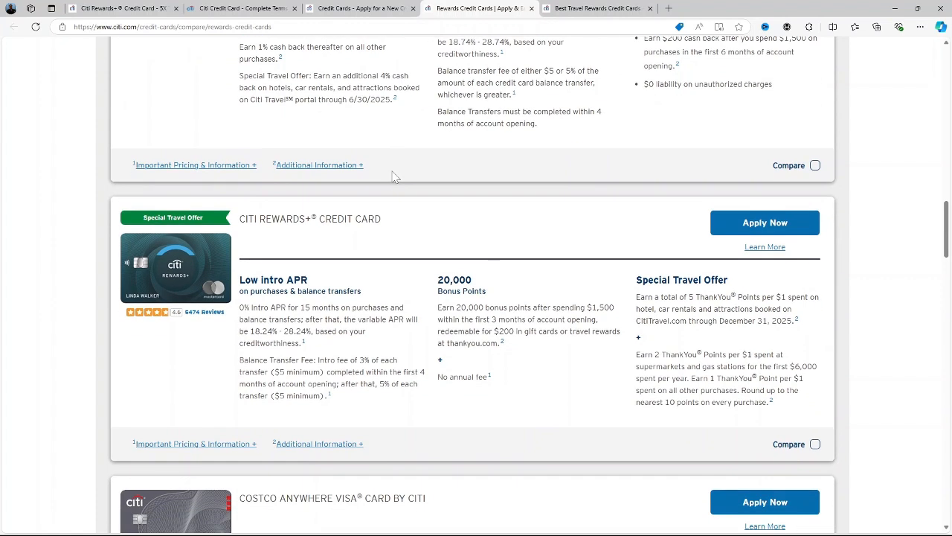
{"action": "mouse_move", "coordinate": [412, 199]}
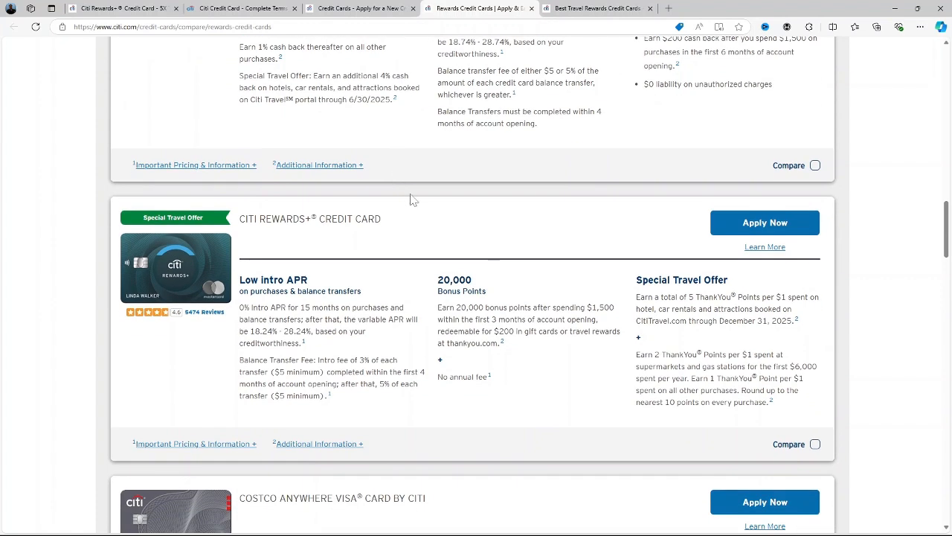
{"action": "scroll", "scroll_direction": "down", "scroll_amount": 3}
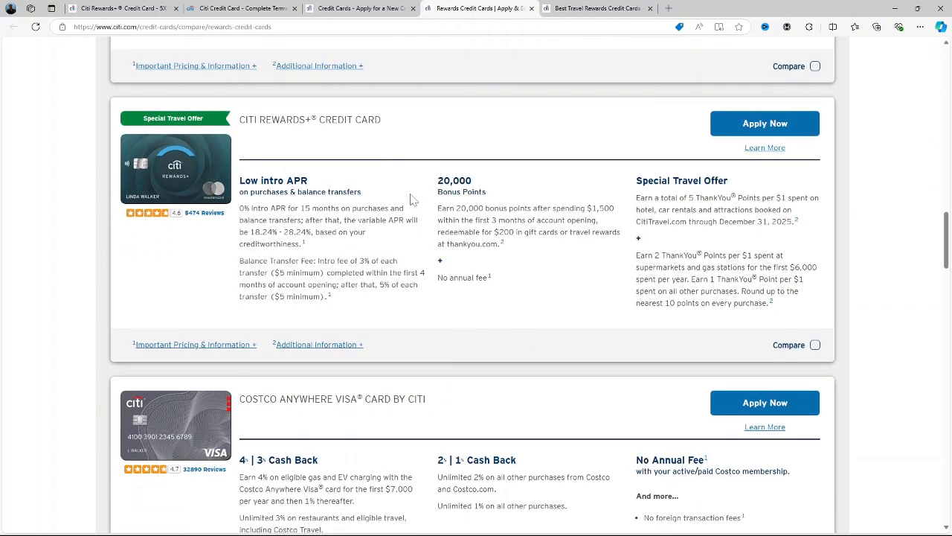
{"action": "scroll", "scroll_direction": "down", "scroll_amount": 3}
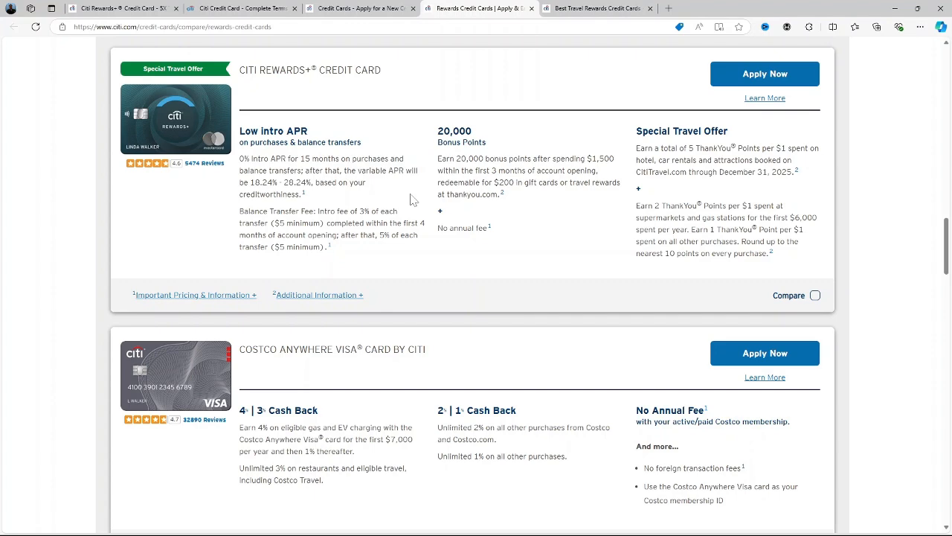
{"action": "scroll", "scroll_direction": "down", "scroll_amount": 3}
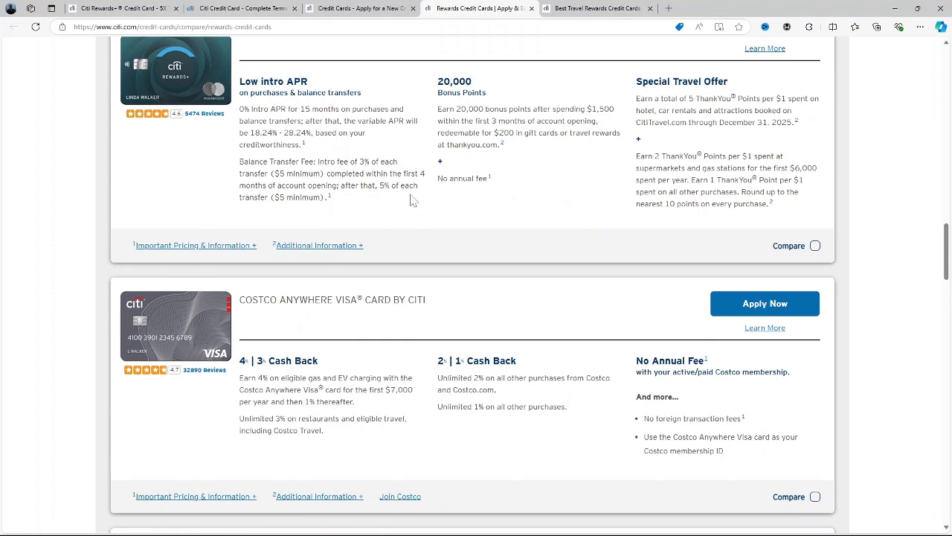
{"action": "scroll", "scroll_direction": "down", "scroll_amount": 3}
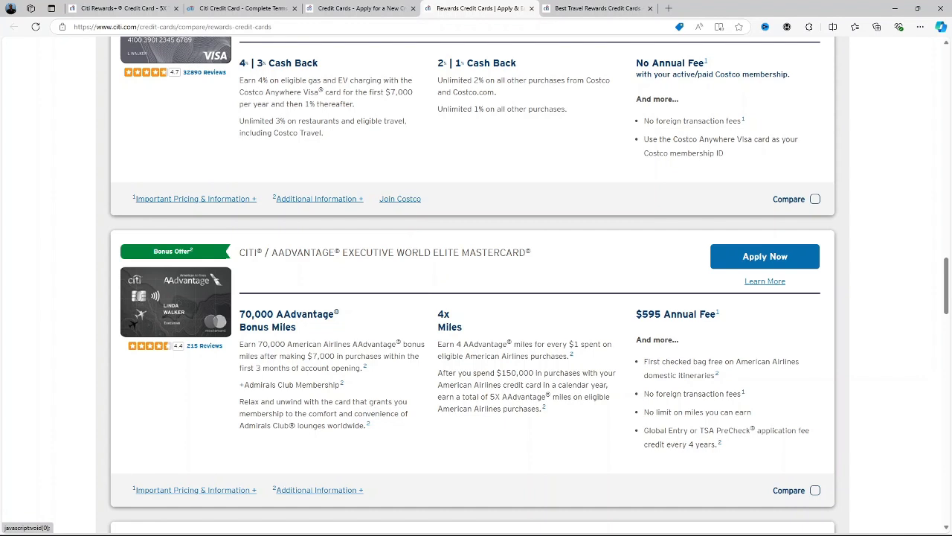
Scroll through the remaining rewards cards to the bottom of the list.
{"action": "scroll", "scroll_direction": "down", "scroll_amount": 3}
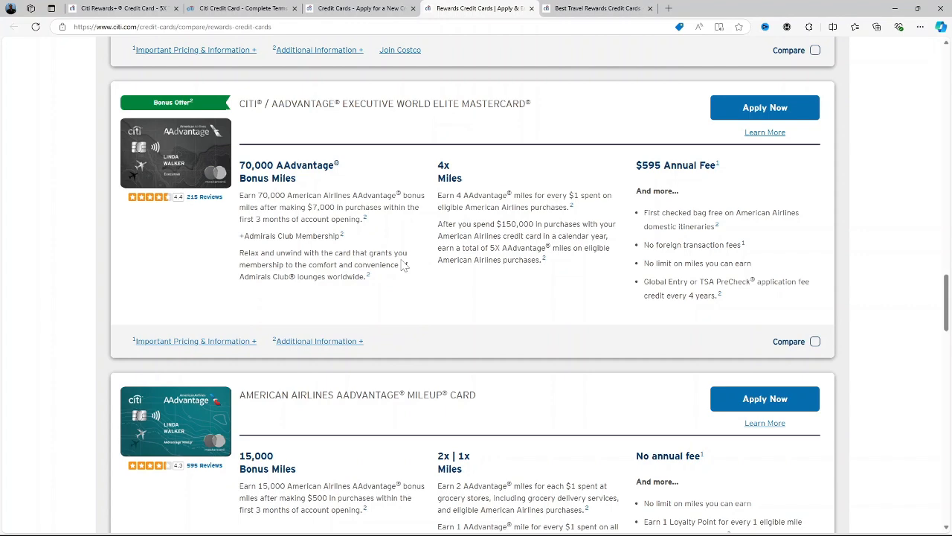
{"action": "scroll", "scroll_direction": "down", "scroll_amount": 3}
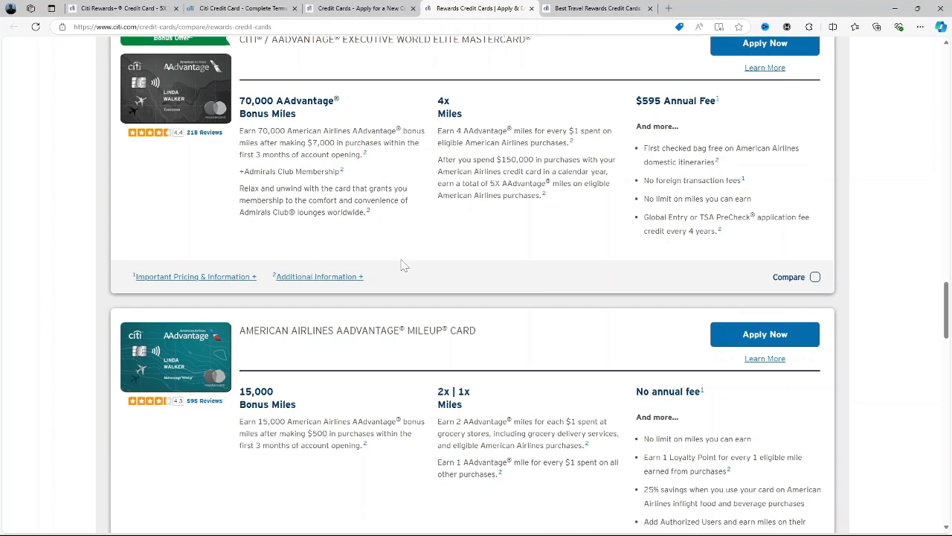
{"action": "scroll", "scroll_direction": "down", "scroll_amount": 3}
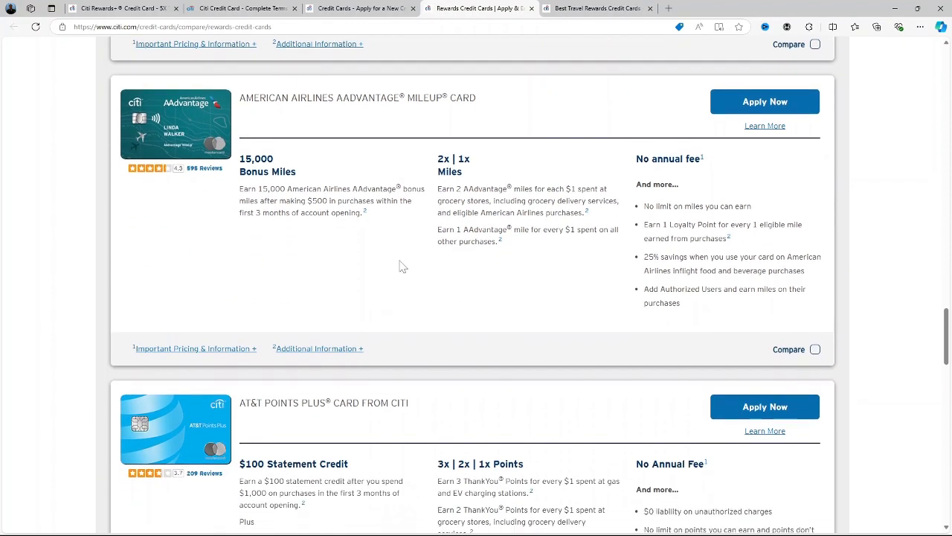
{"action": "scroll", "scroll_direction": "down", "scroll_amount": 3}
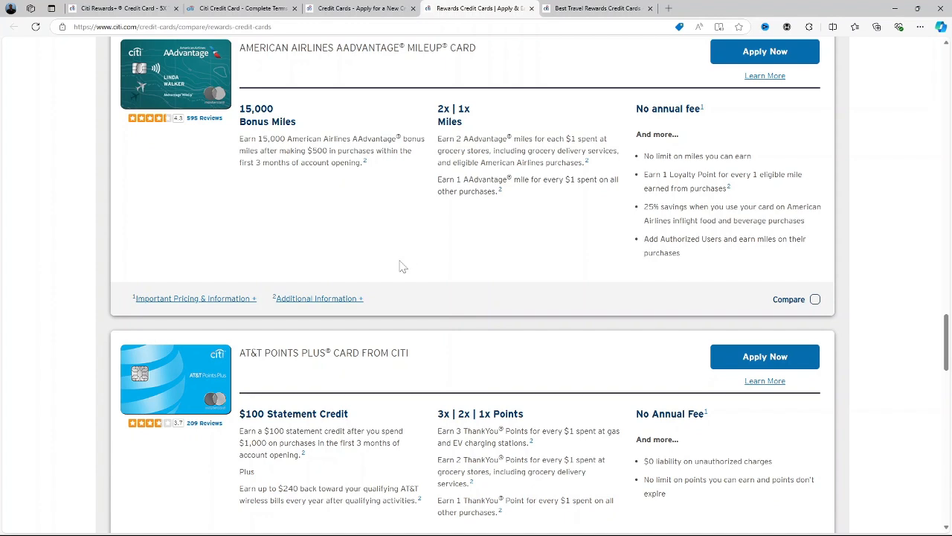
{"action": "scroll", "scroll_direction": "down", "scroll_amount": 3}
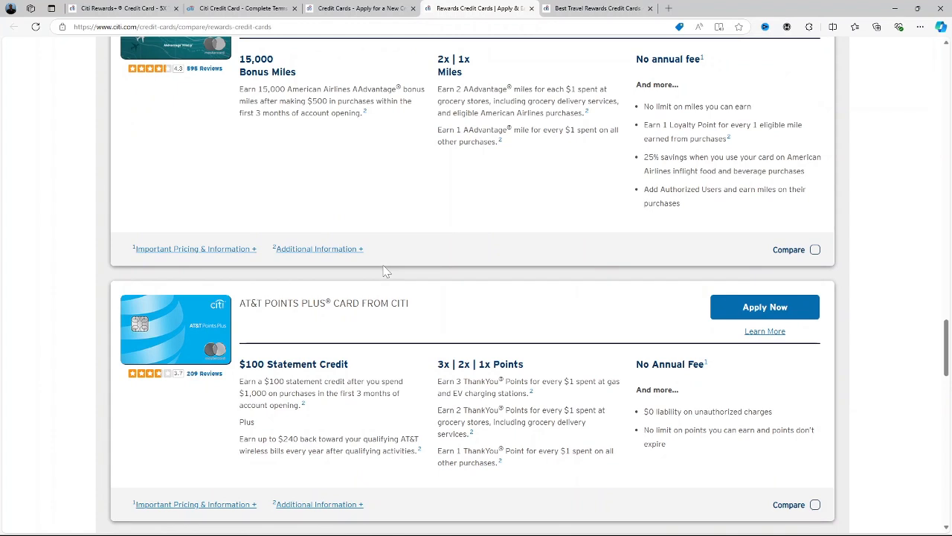
Browse the travel rewards cards listing past AAdvantage Platinum Select to the Strata Premier card.
{"action": "scroll", "scroll_direction": "down", "scroll_amount": 3}
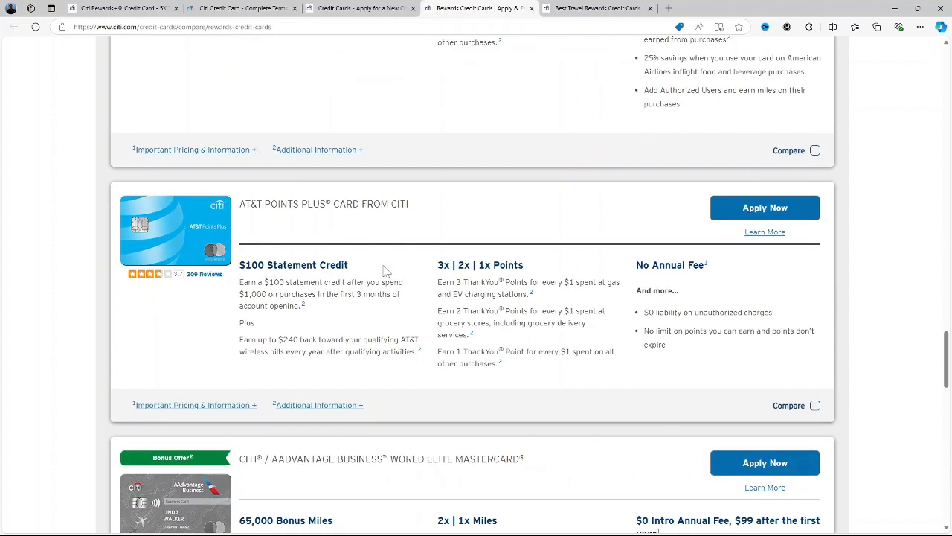
{"action": "scroll", "scroll_direction": "down", "scroll_amount": 3}
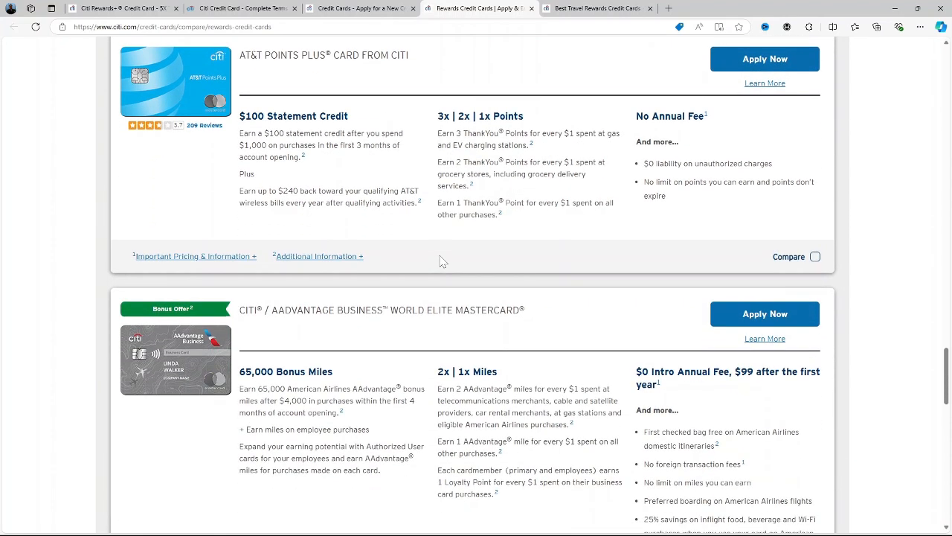
{"action": "scroll", "scroll_direction": "down", "scroll_amount": 3}
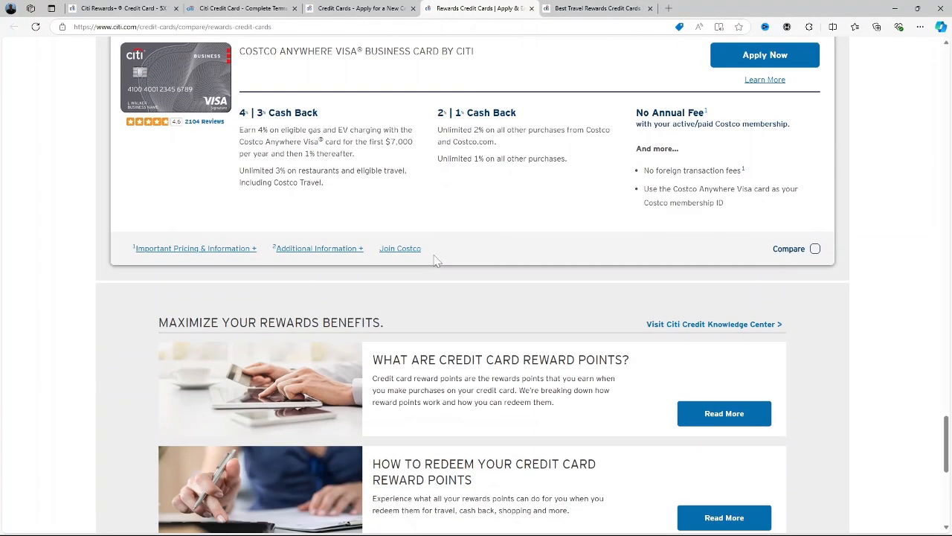
{"action": "scroll", "scroll_direction": "down", "scroll_amount": 3}
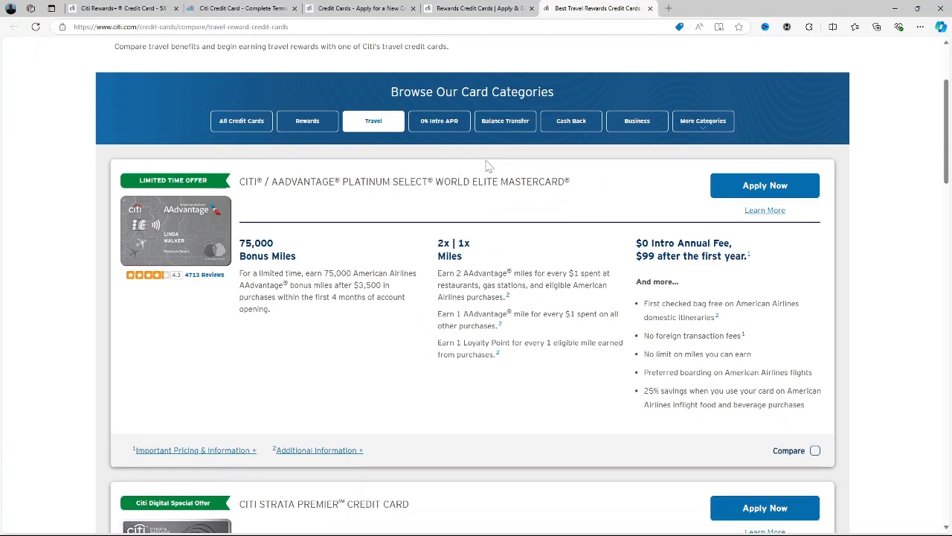
{"action": "scroll", "scroll_direction": "down", "scroll_amount": 3}
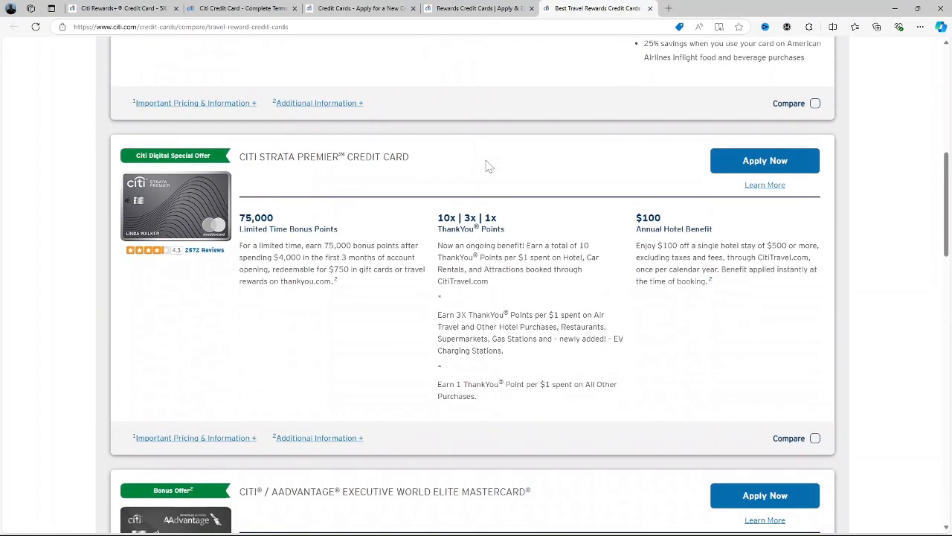